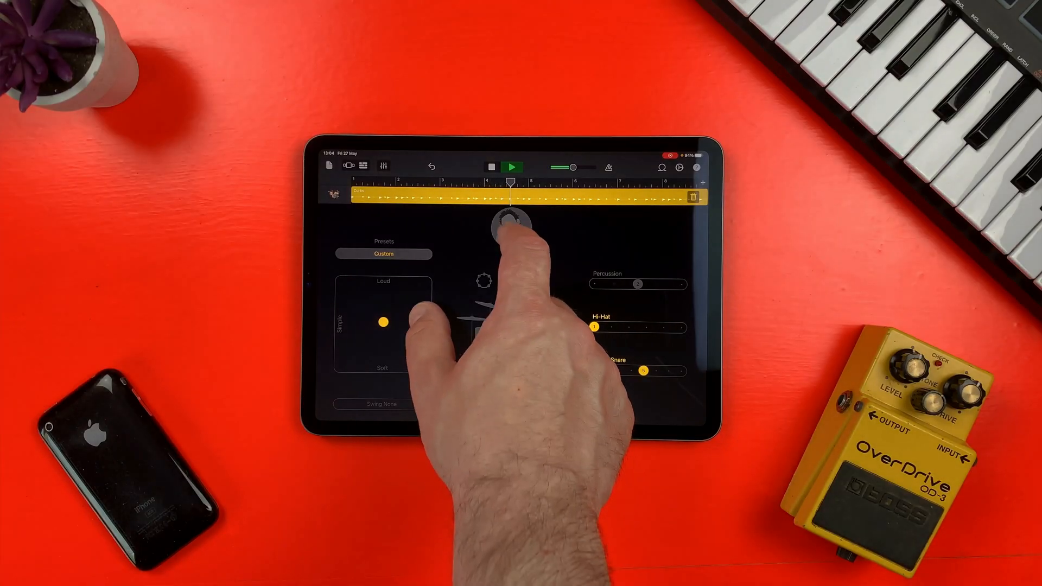
Step: Swipe through the Instruments browser to the Drummer card
click(512, 227)
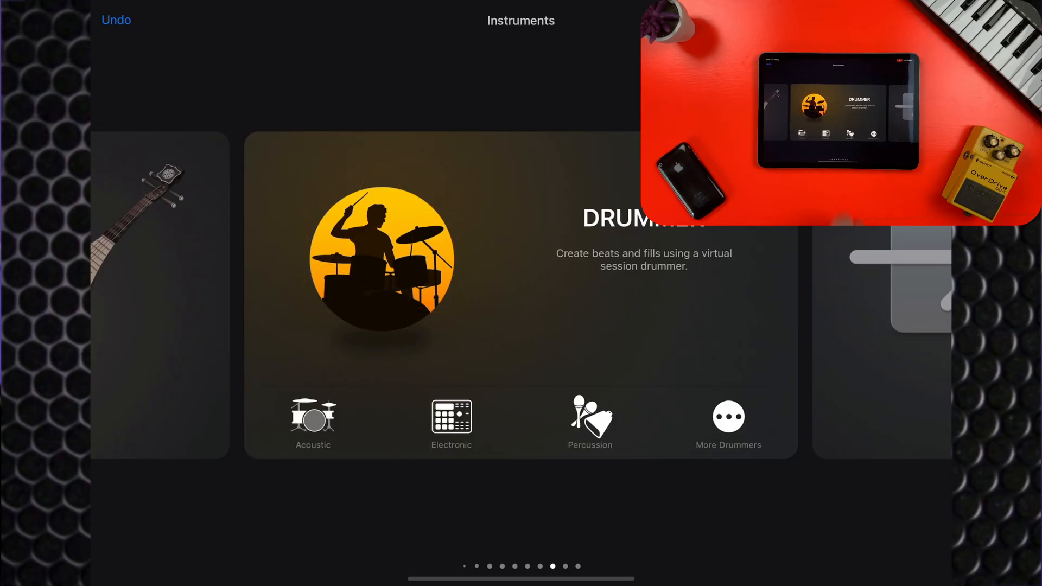
Step: Add a Drummer track and browse acoustic and electronic drummers, keeping Kyle
click(313, 422)
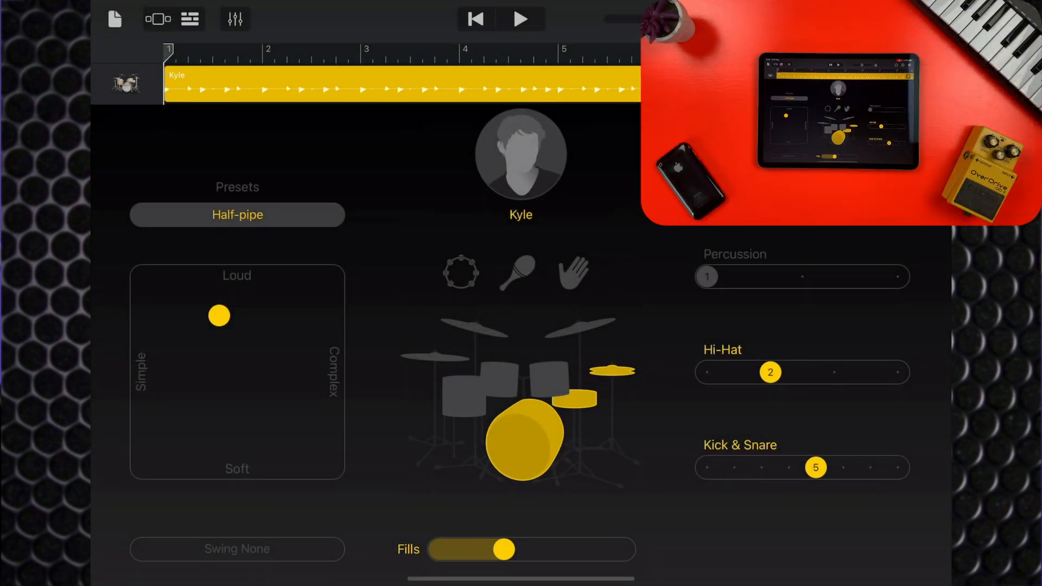
click(520, 154)
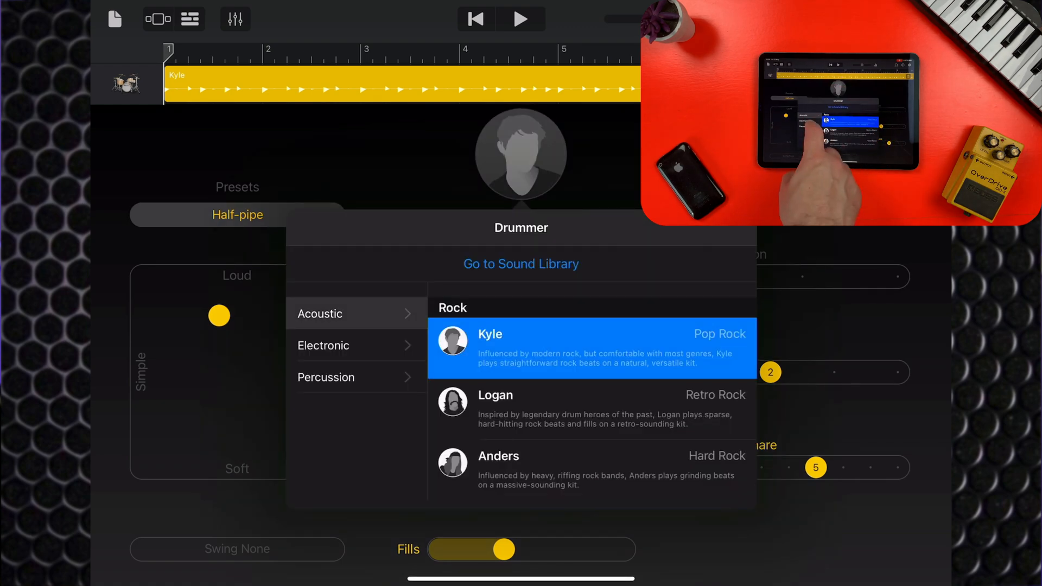
click(324, 345)
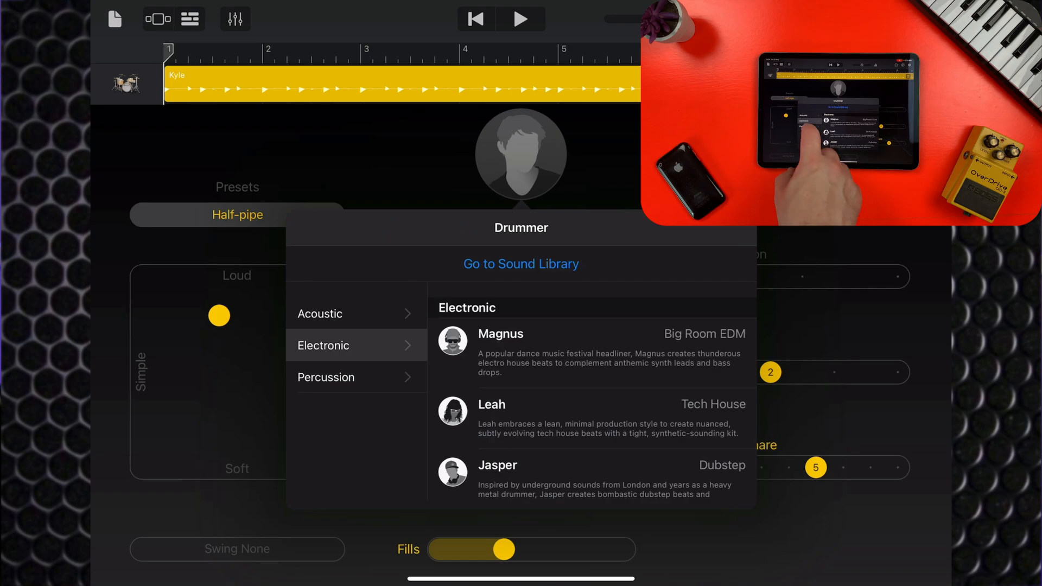
click(326, 377)
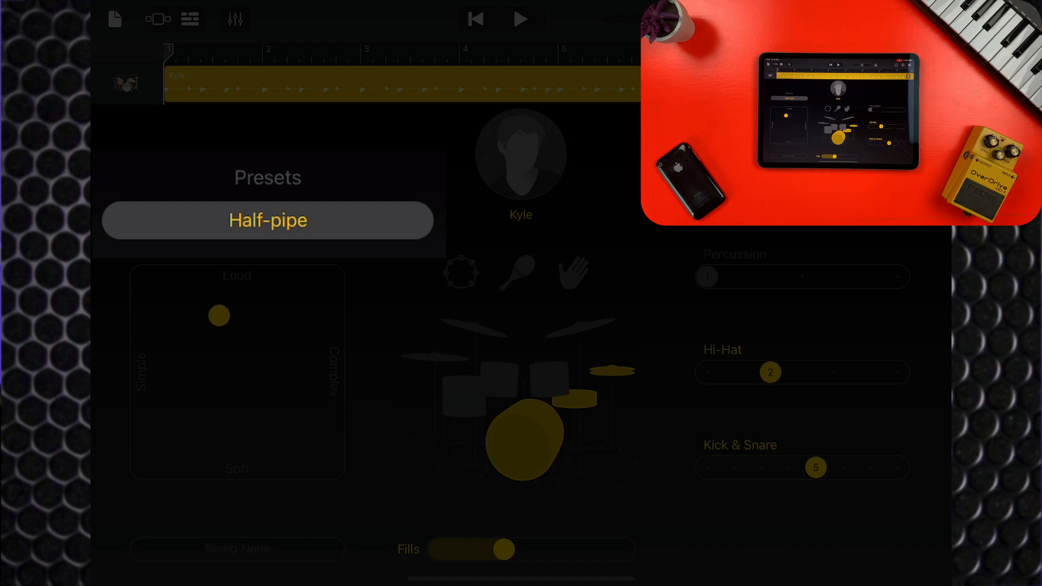
Step: Play Kyle's groove with the XY pad puck centred and 1/8 Swing Light applied
click(521, 19)
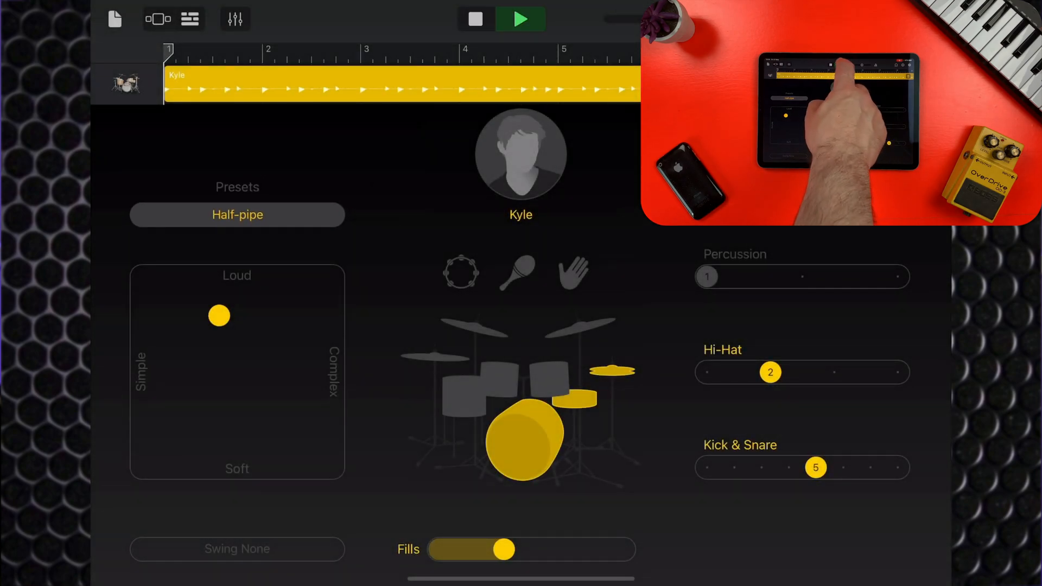
click(520, 18)
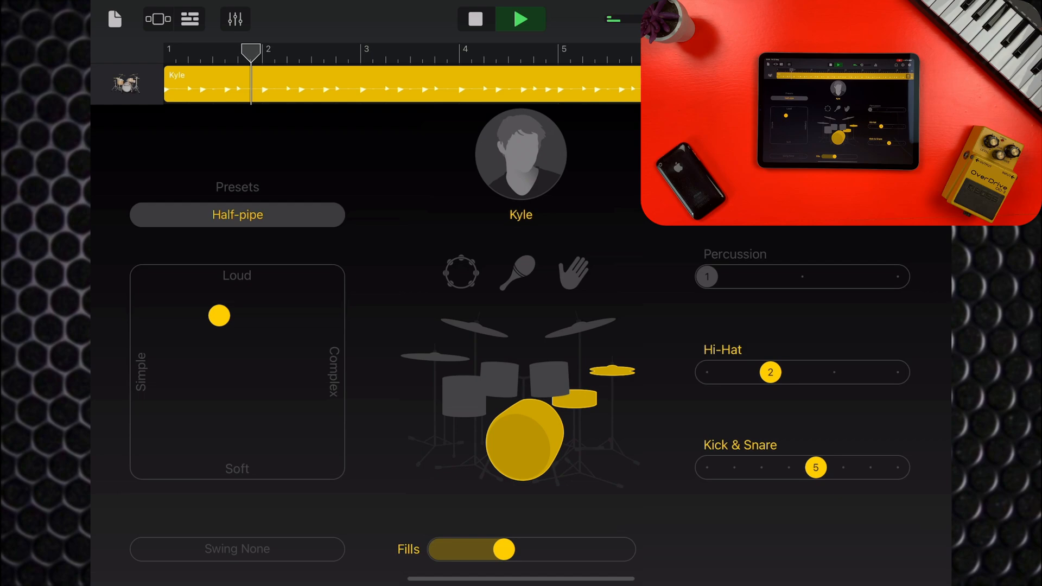
click(236, 215)
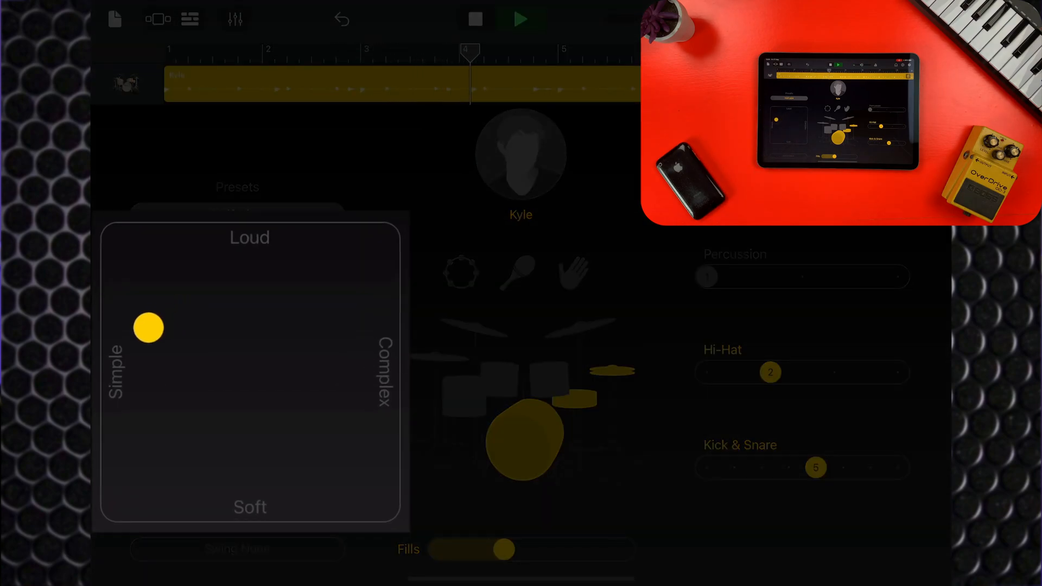
drag(147, 329, 281, 276)
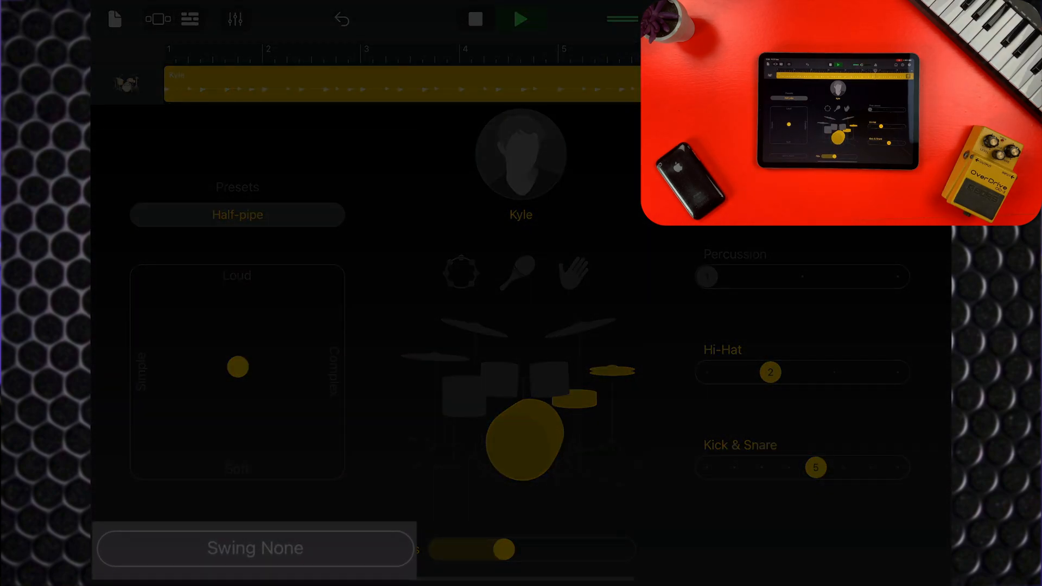
click(255, 548)
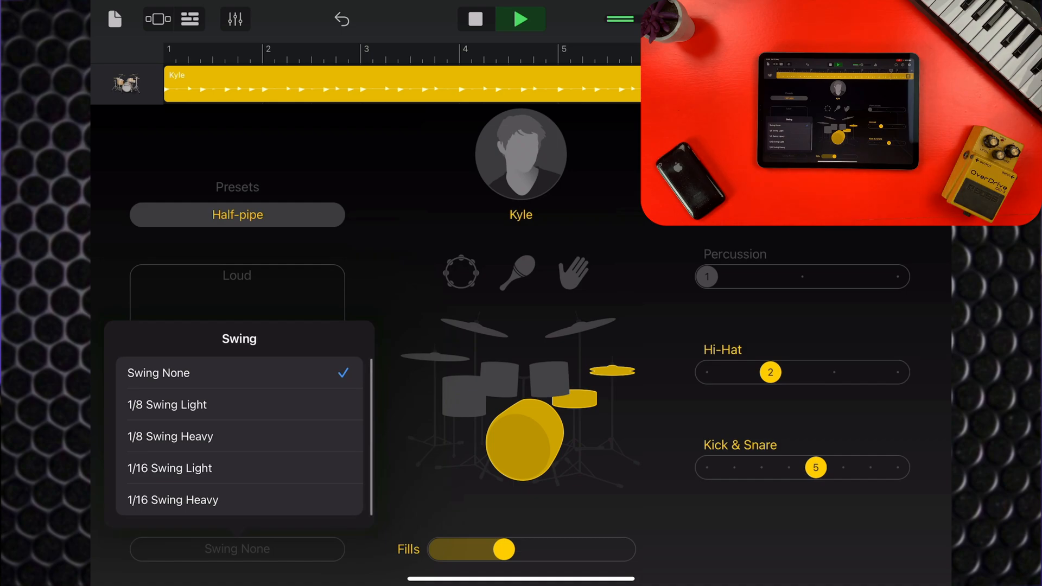
click(168, 405)
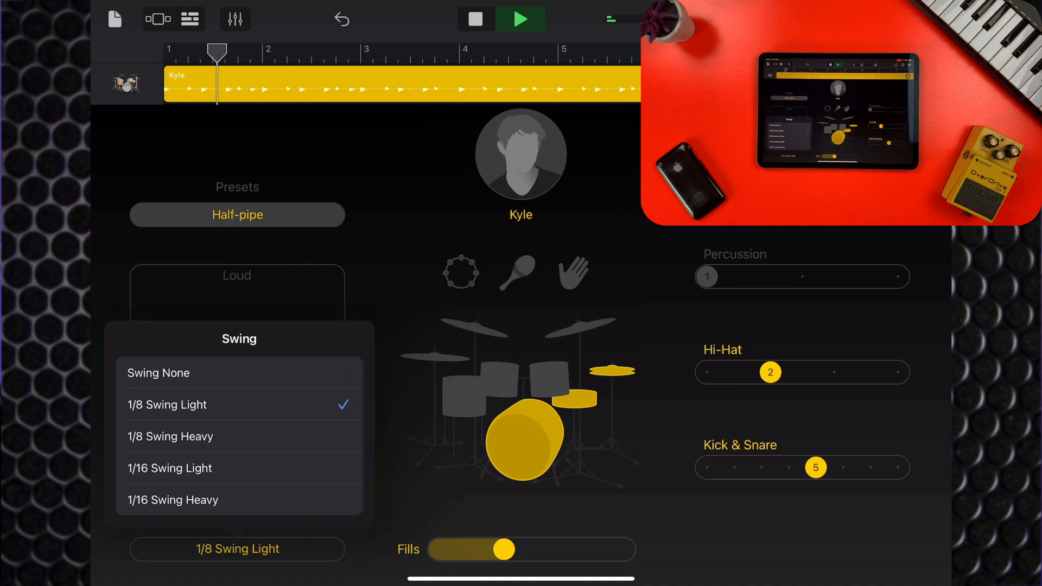
Step: Close the swing options and raise the Percussion pattern slider
click(170, 436)
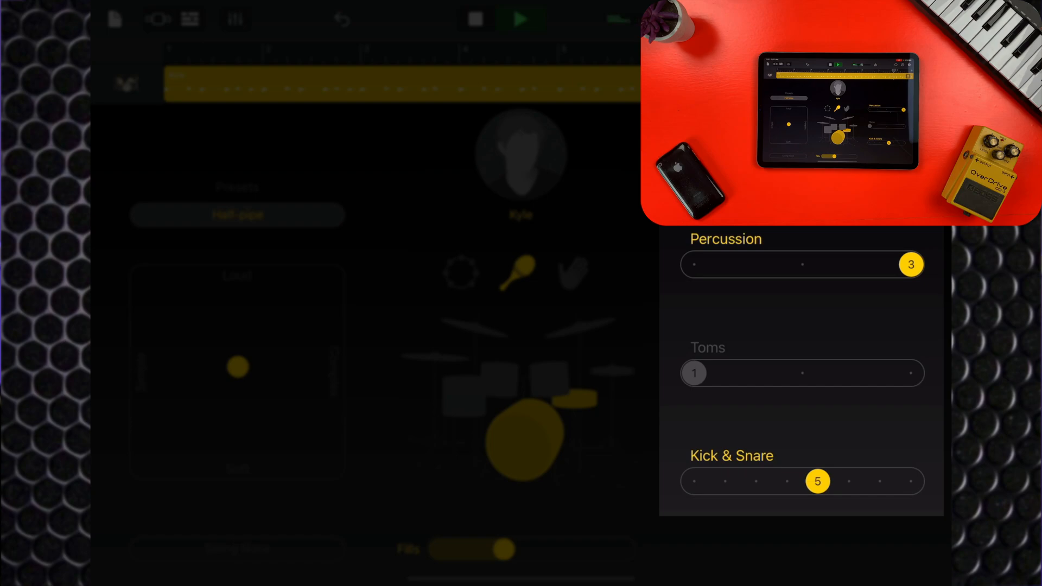
drag(911, 264, 693, 264)
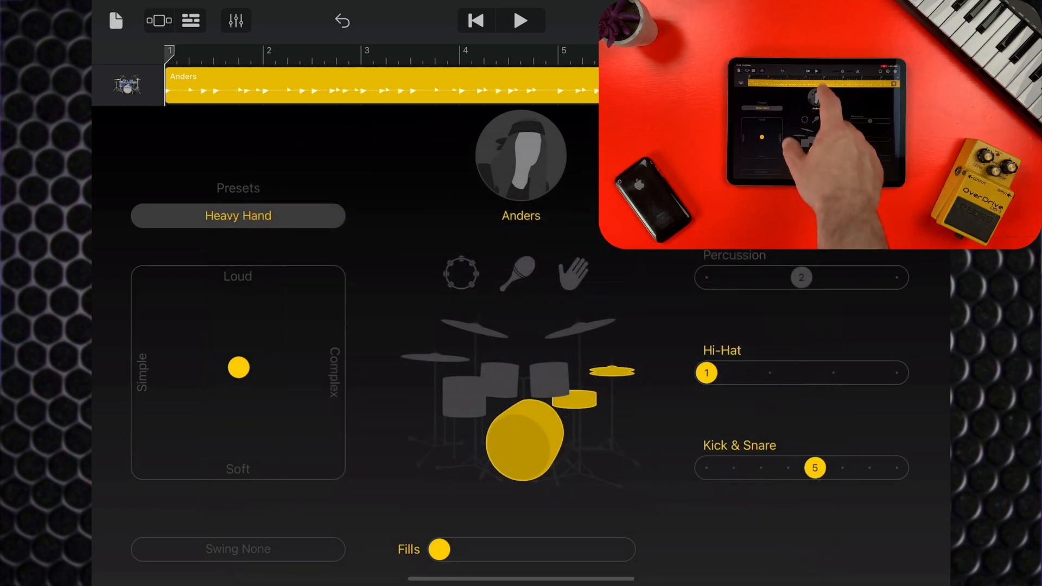
Step: During playback, audition drummers Graham and Gavin, ending on Magnus
click(521, 20)
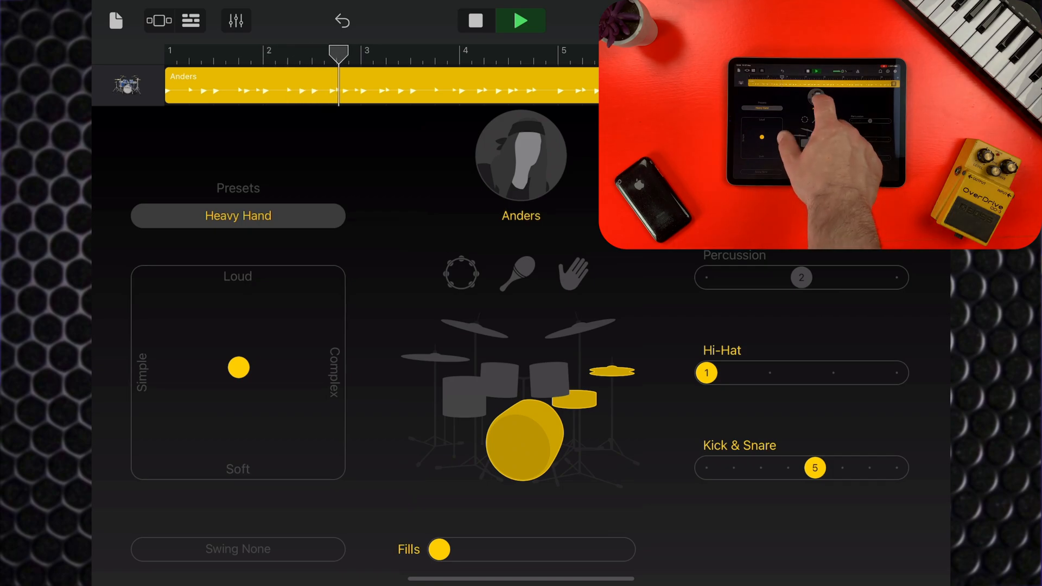
click(520, 156)
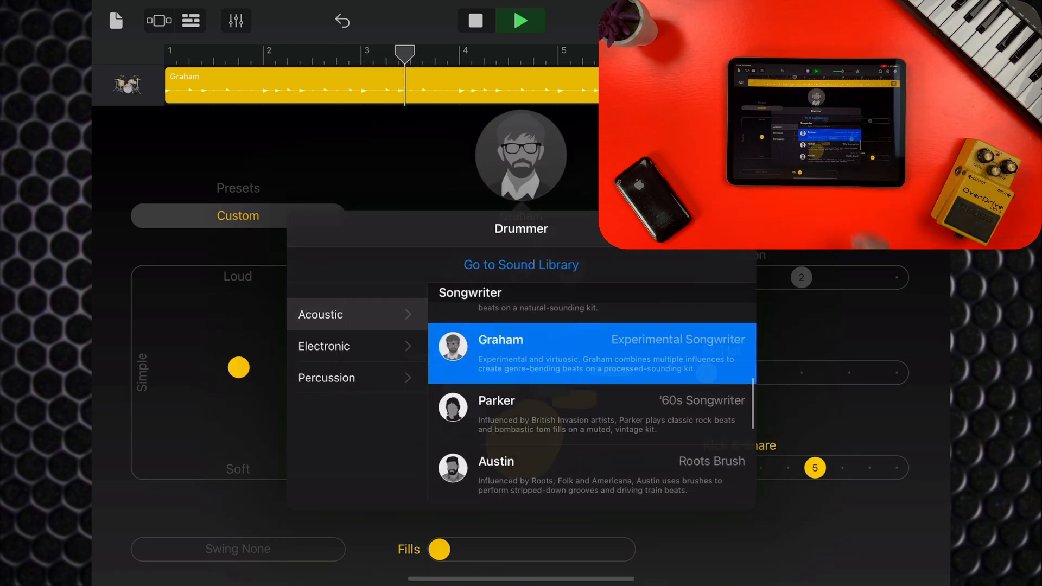
click(500, 340)
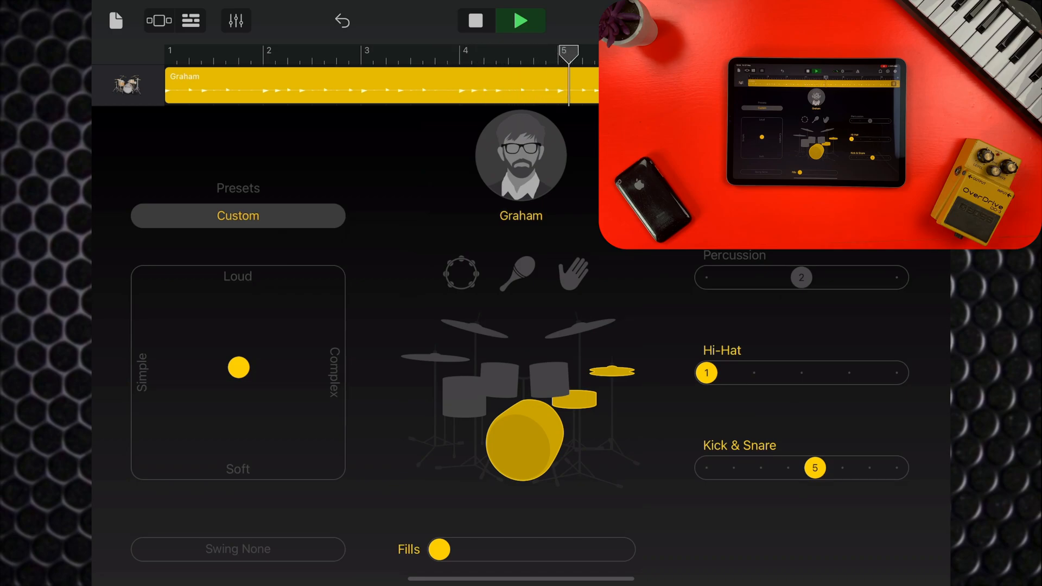
click(521, 154)
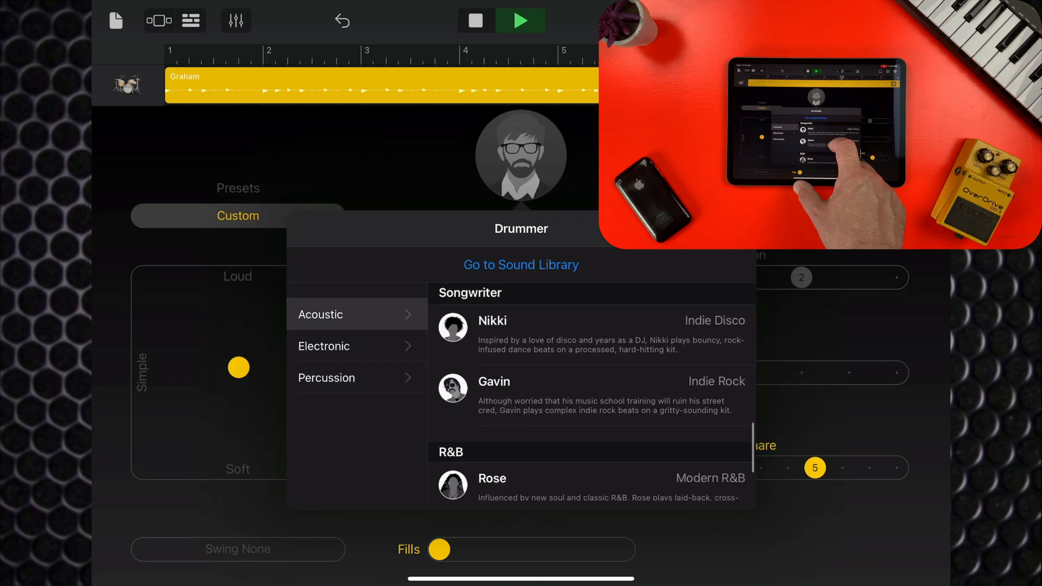
click(494, 382)
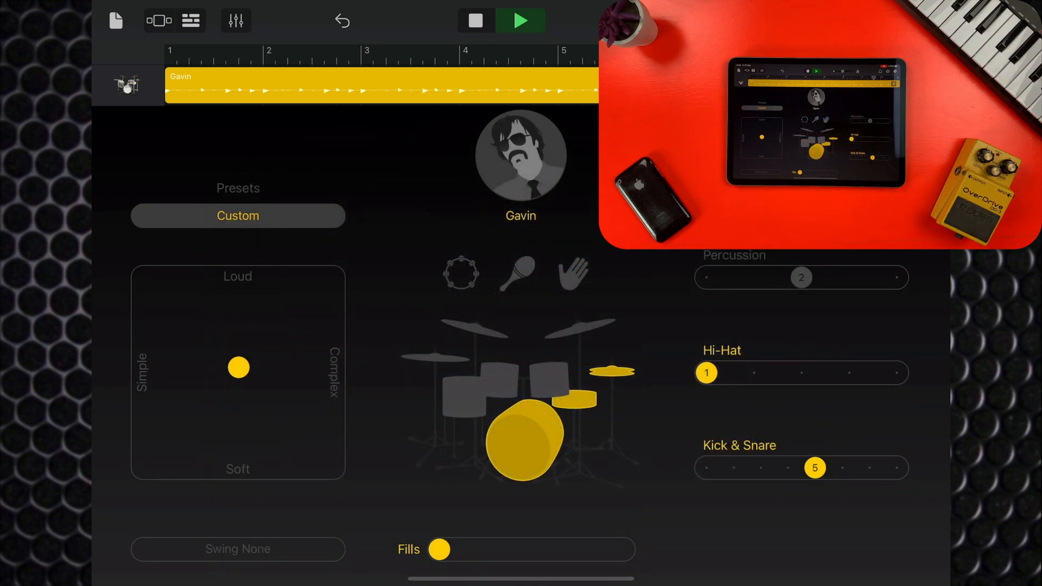
click(521, 155)
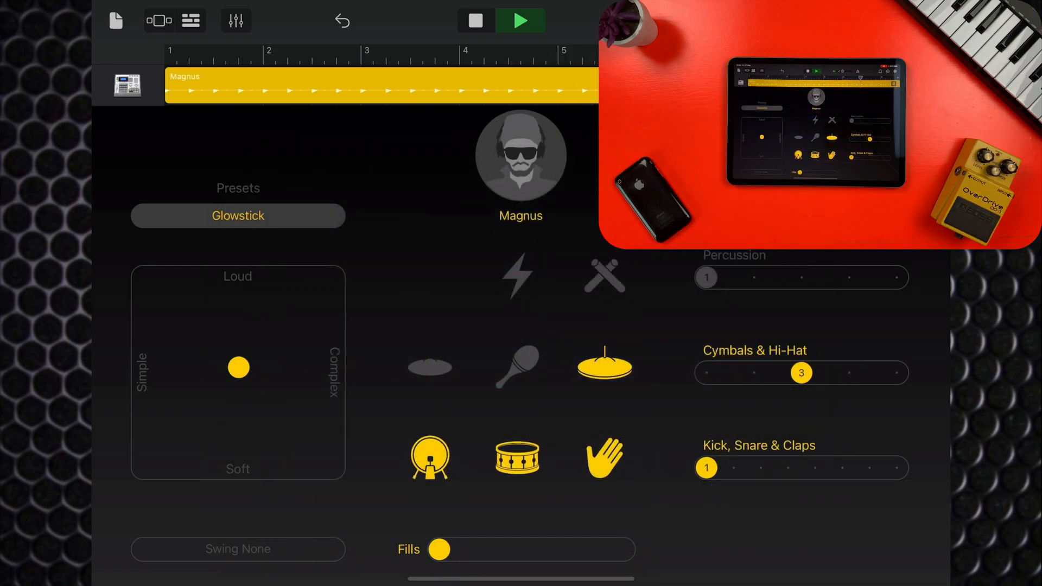
Step: Audition Maurice and Maya, then choose Finn from the Percussion drummers
click(520, 154)
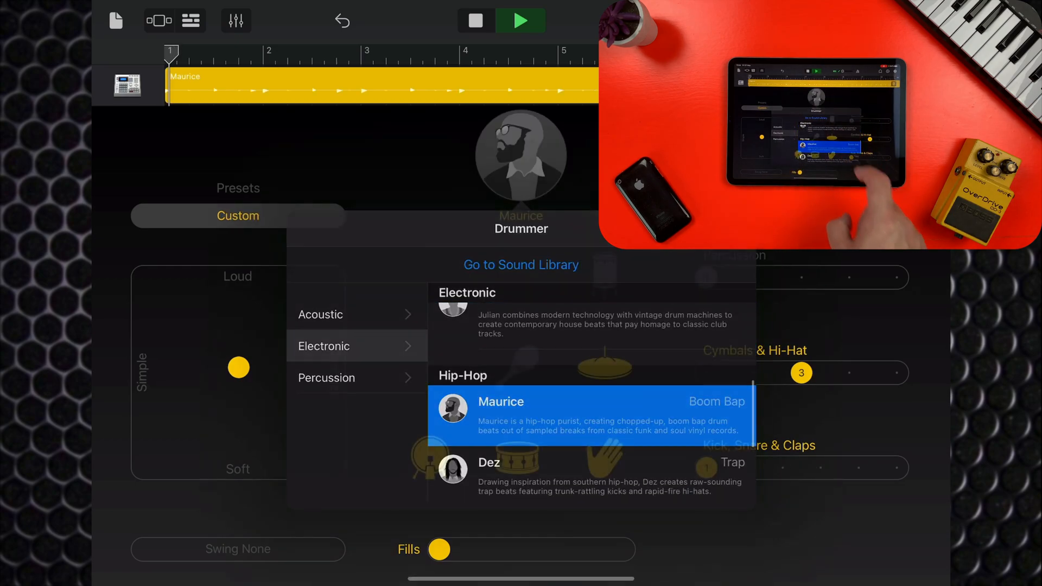
click(501, 401)
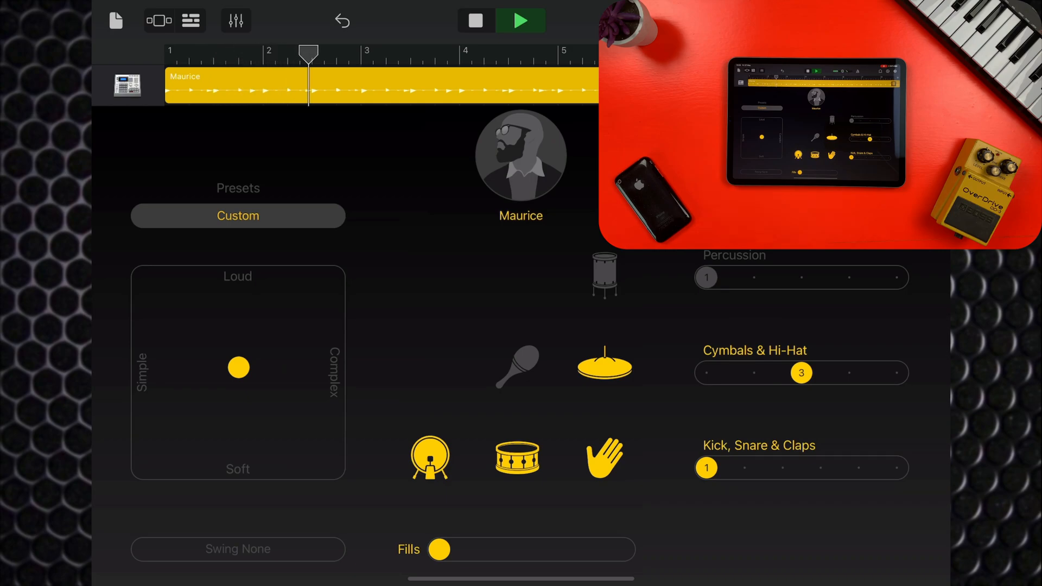
click(520, 157)
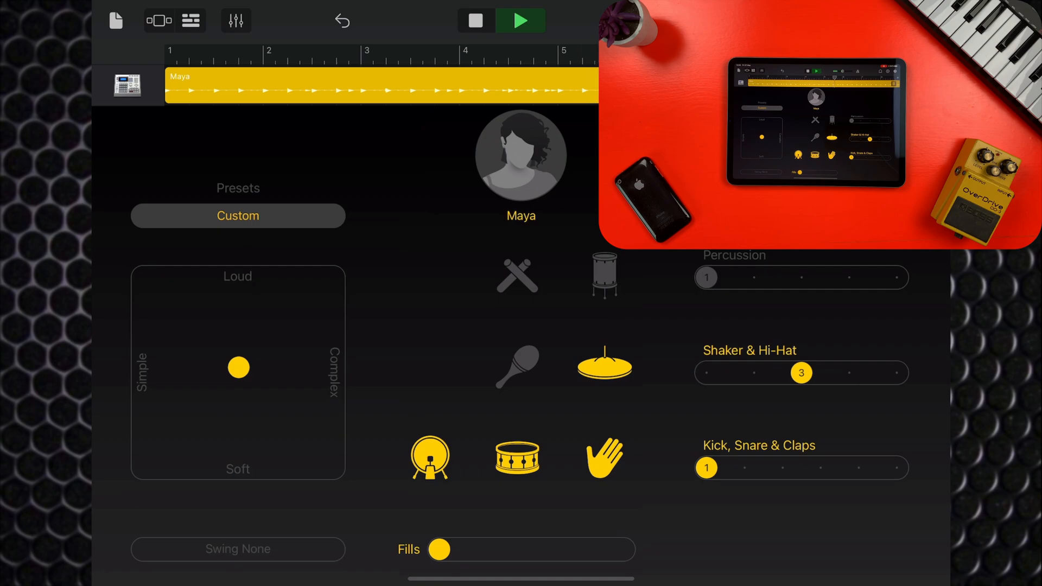
click(520, 155)
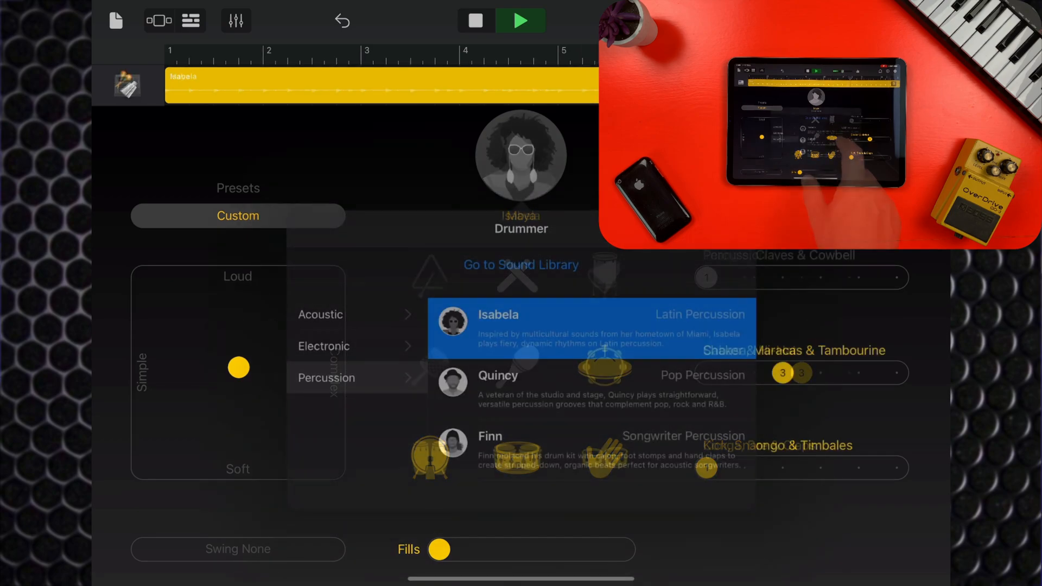
click(521, 325)
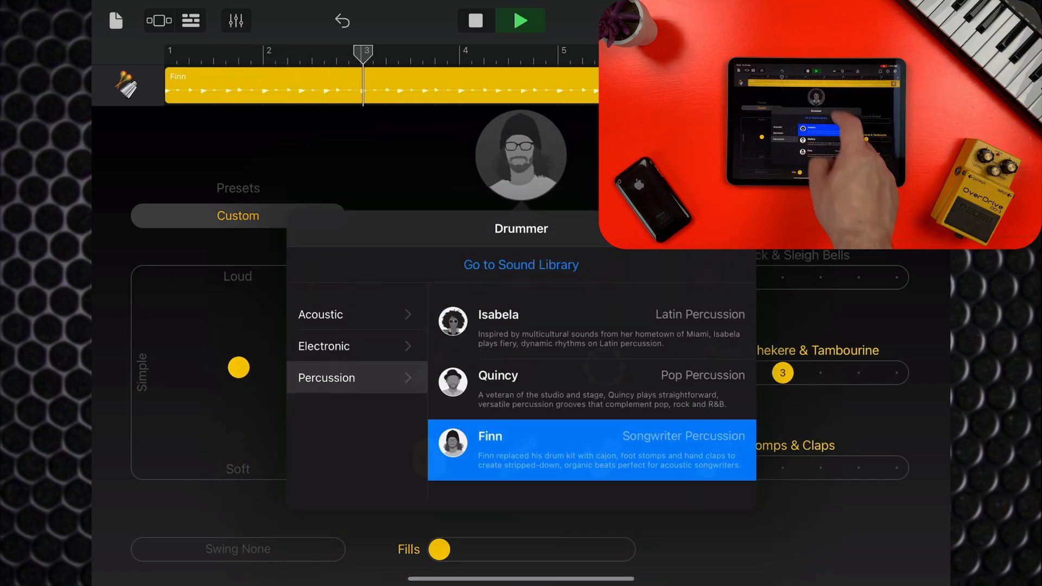
click(590, 450)
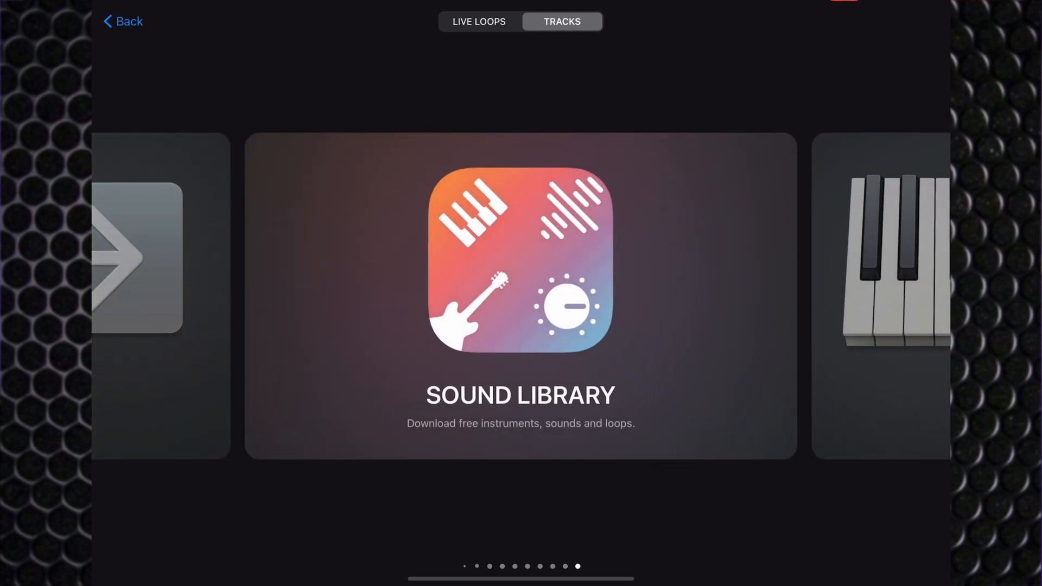
Step: Open the Sound Library and view, then close, the Brush Drummers pack details
click(521, 260)
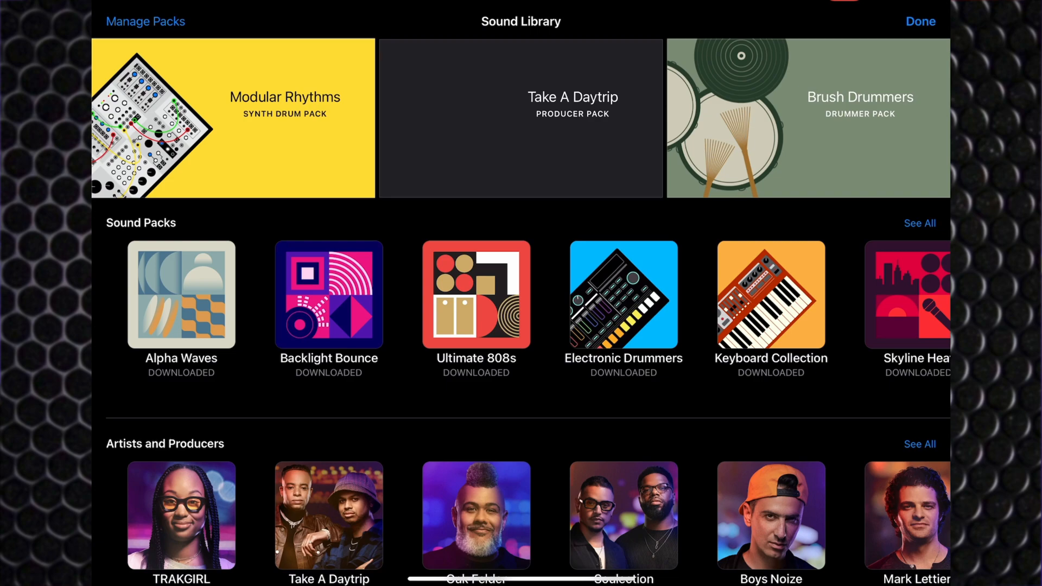
click(860, 118)
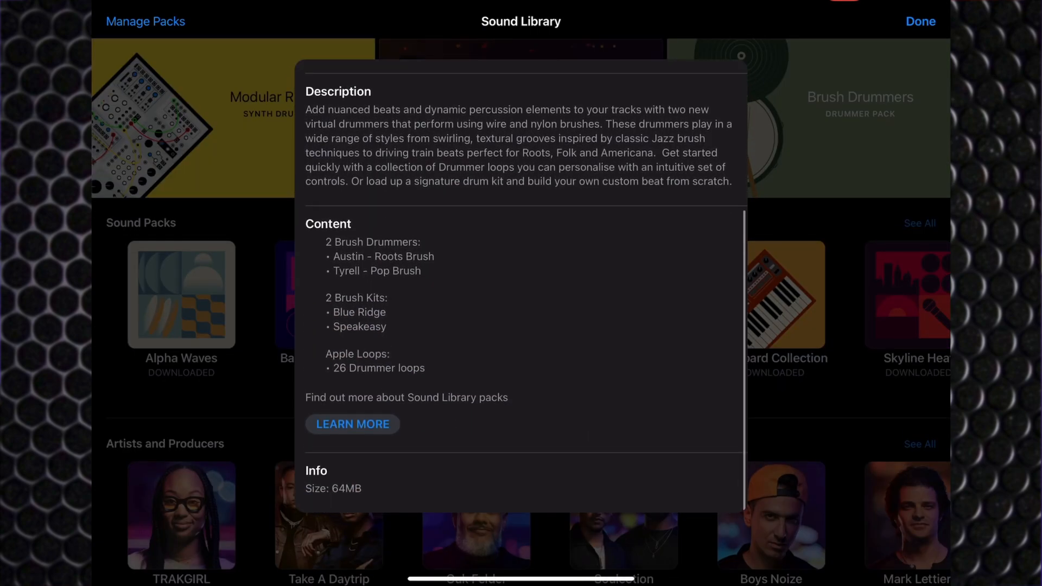
click(921, 20)
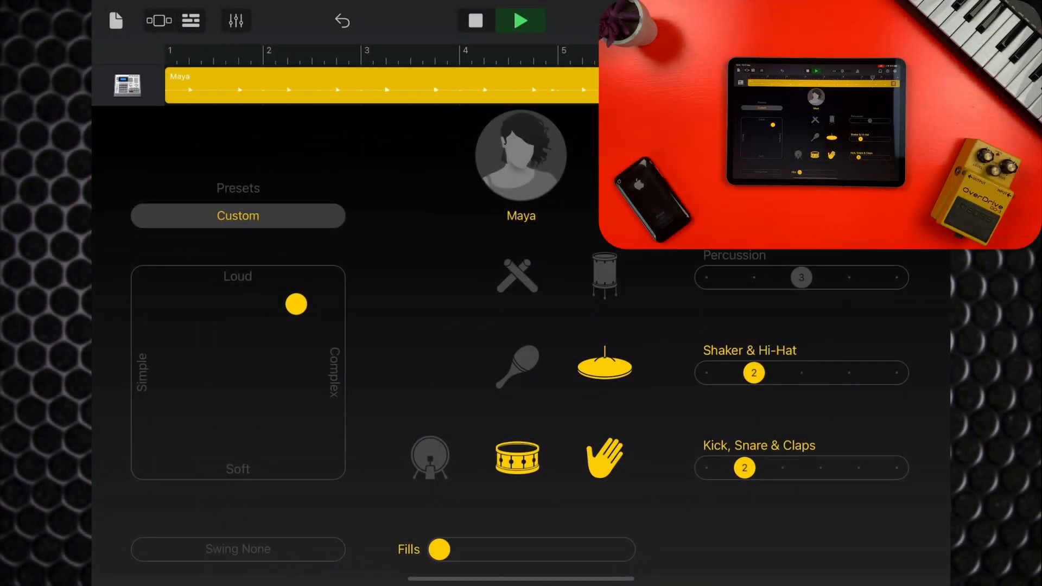
Step: Audition Boombox, Laser Disc and Request Line presets, settling on Maximum Headroom
click(237, 216)
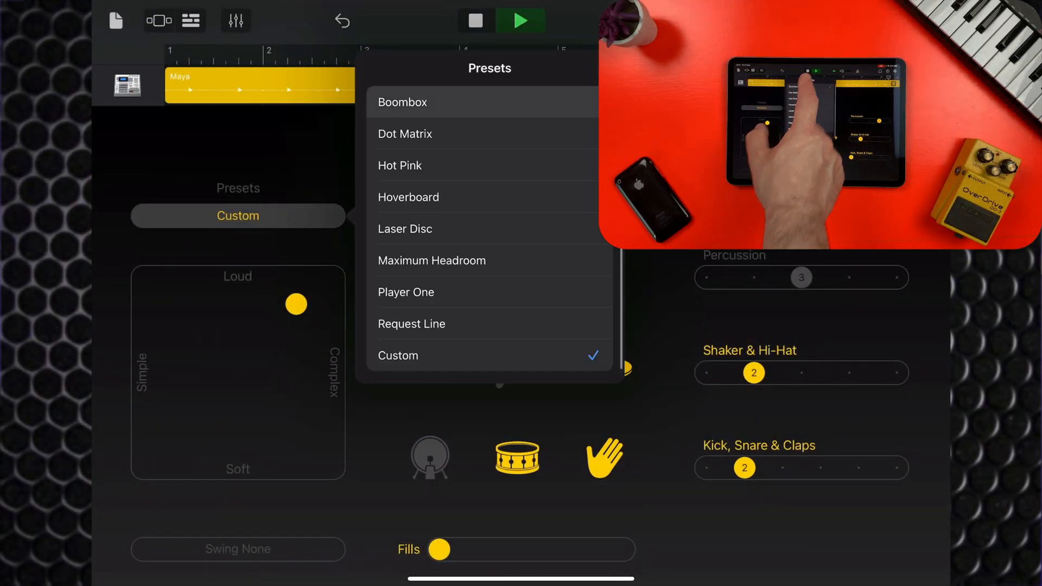
click(402, 102)
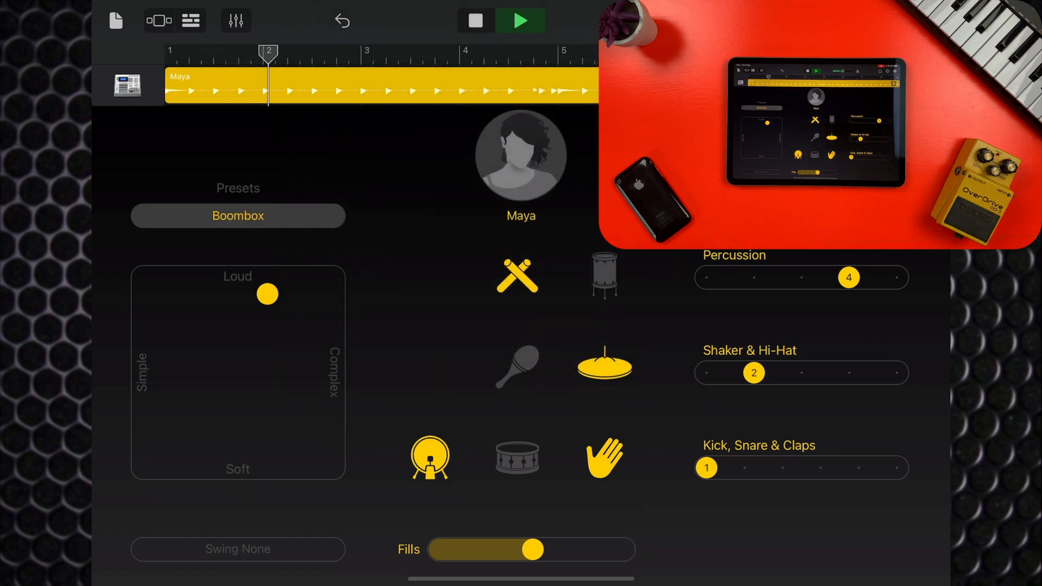
click(238, 215)
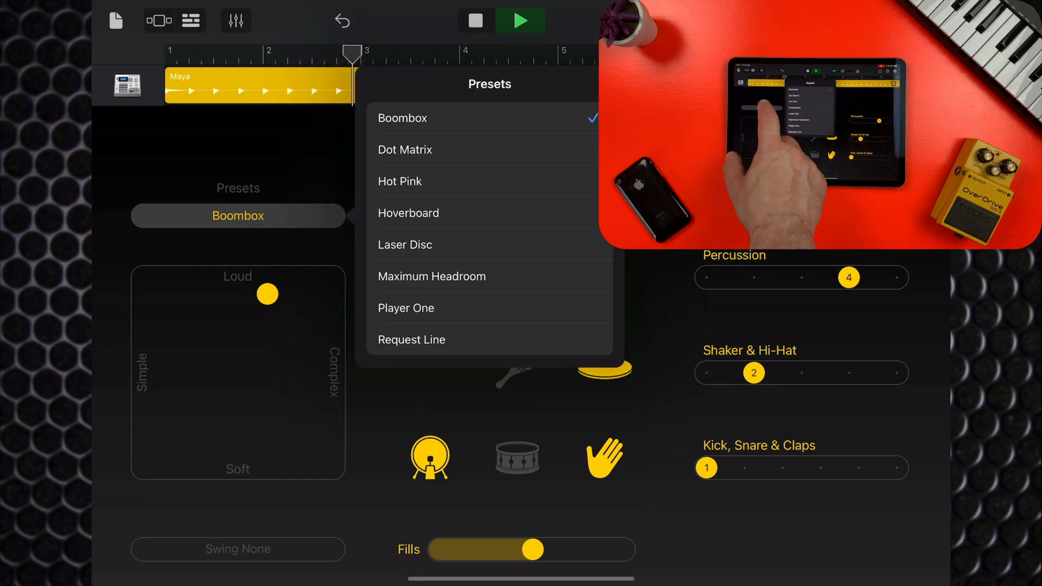
click(405, 245)
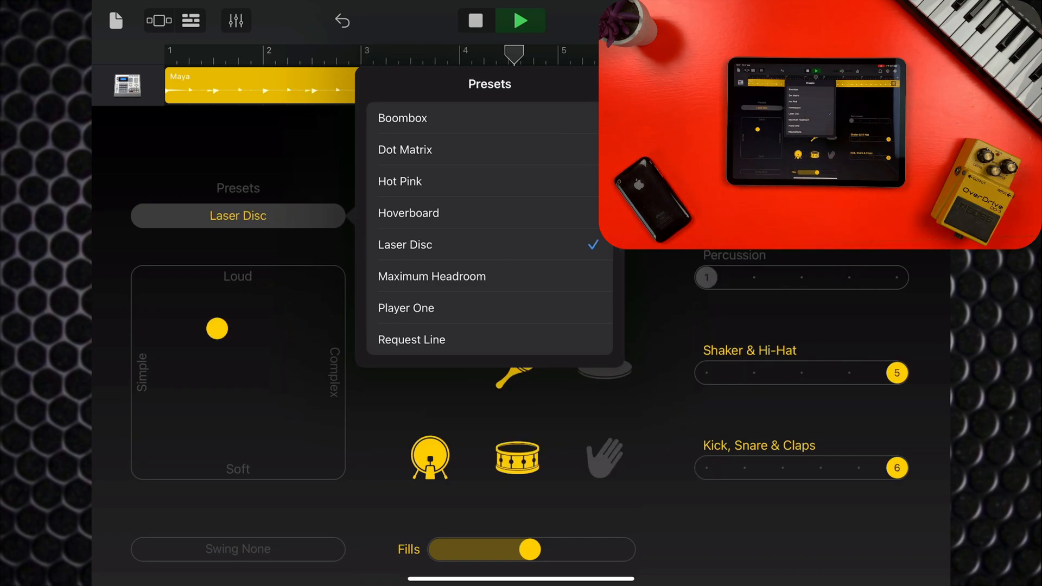
click(431, 275)
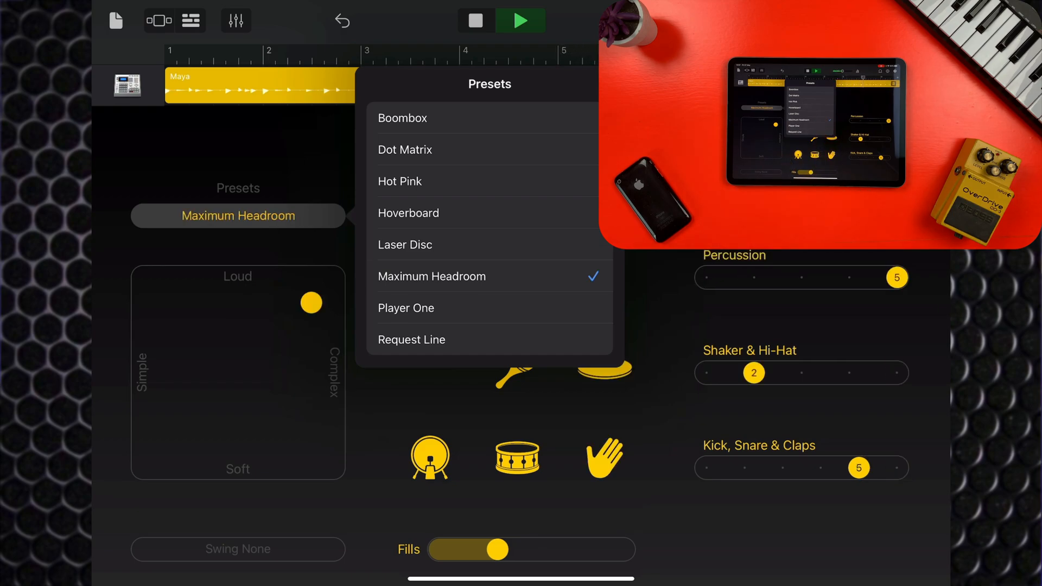
click(411, 340)
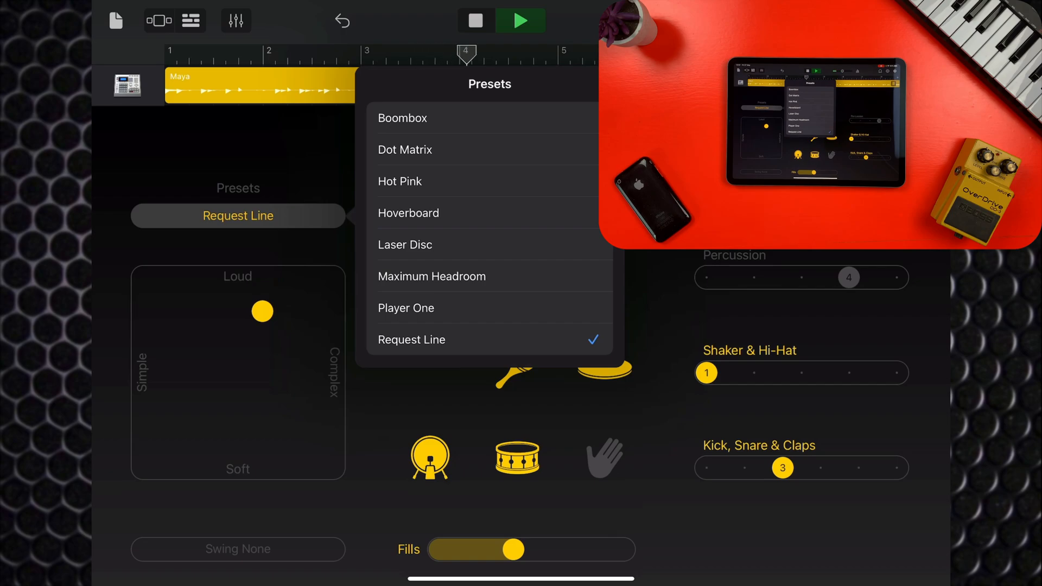
click(431, 275)
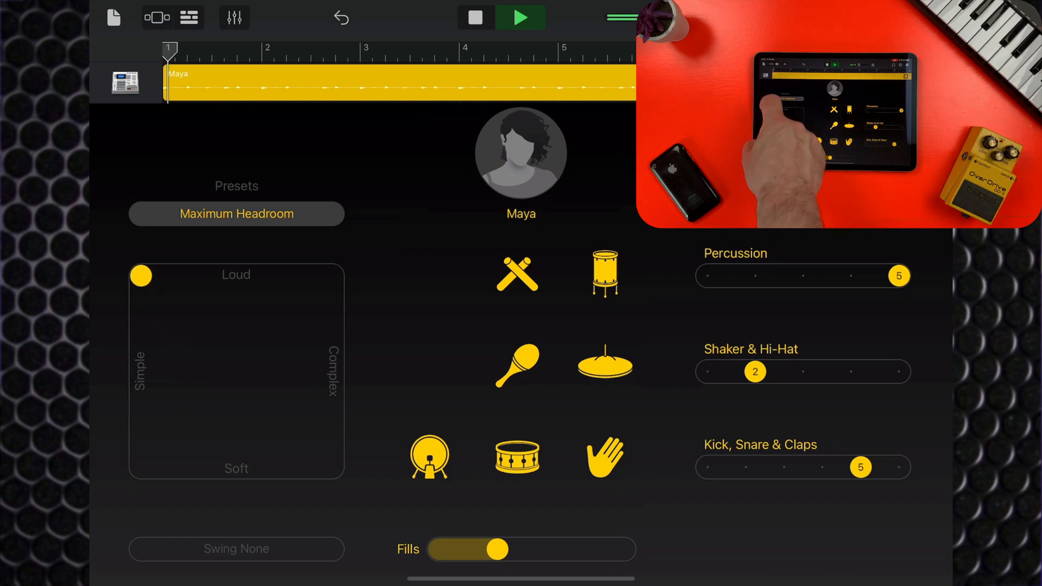
Step: Play the beat and move the XY pad puck, settling near loud and simple
click(521, 18)
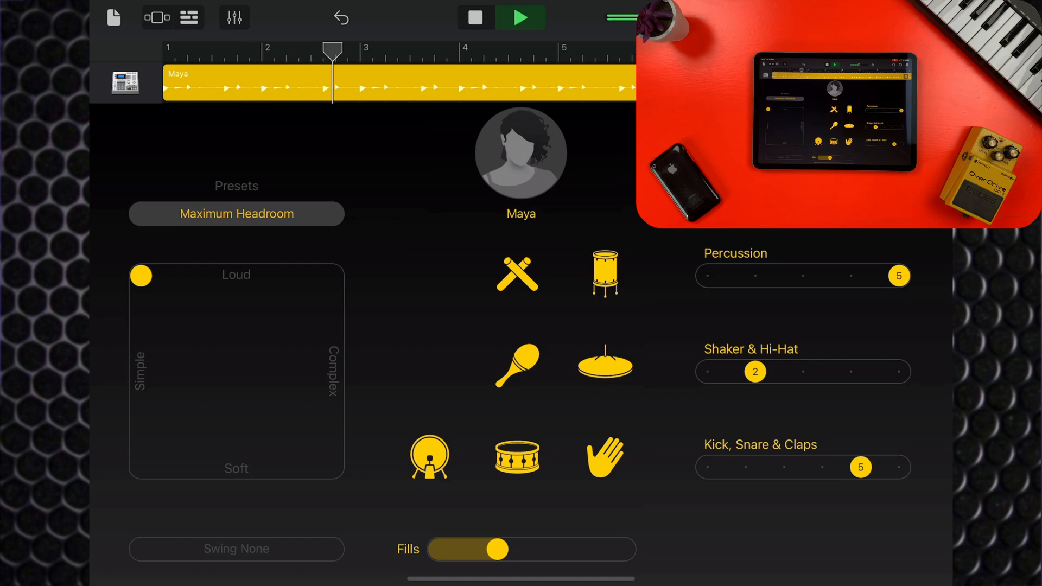
drag(139, 275, 190, 412)
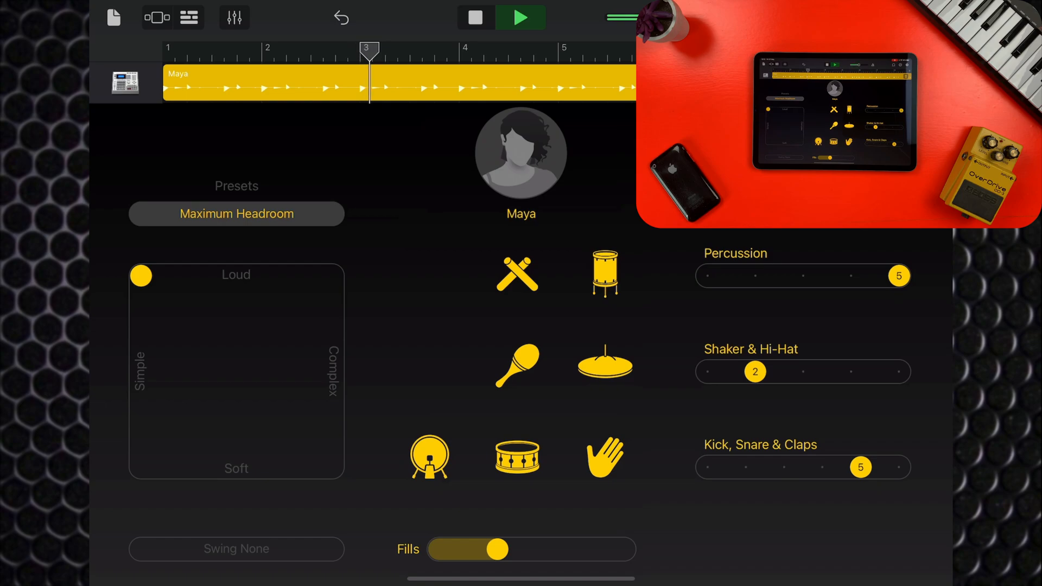
drag(140, 276, 329, 467)
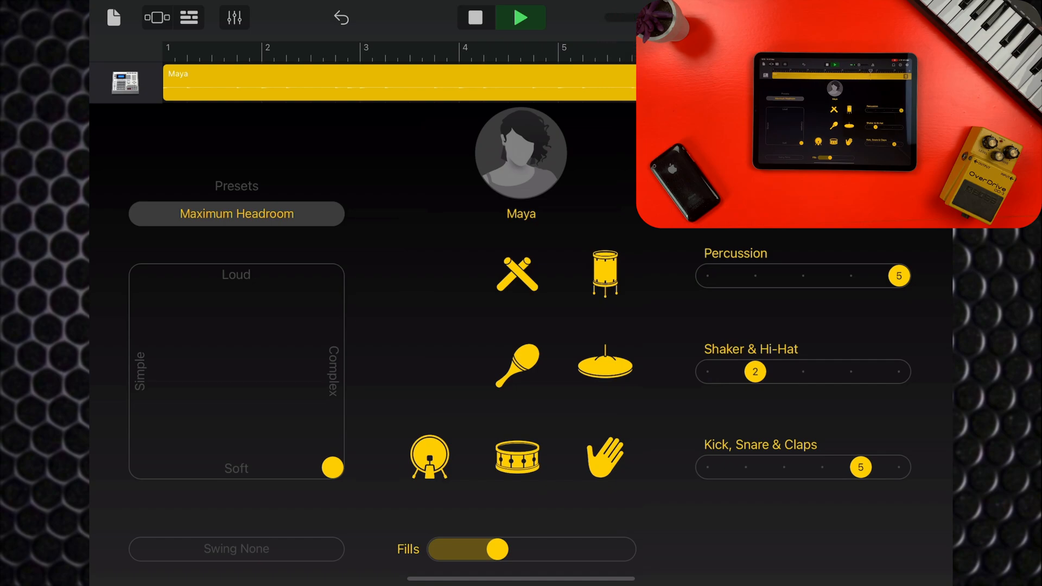
drag(332, 467, 300, 426)
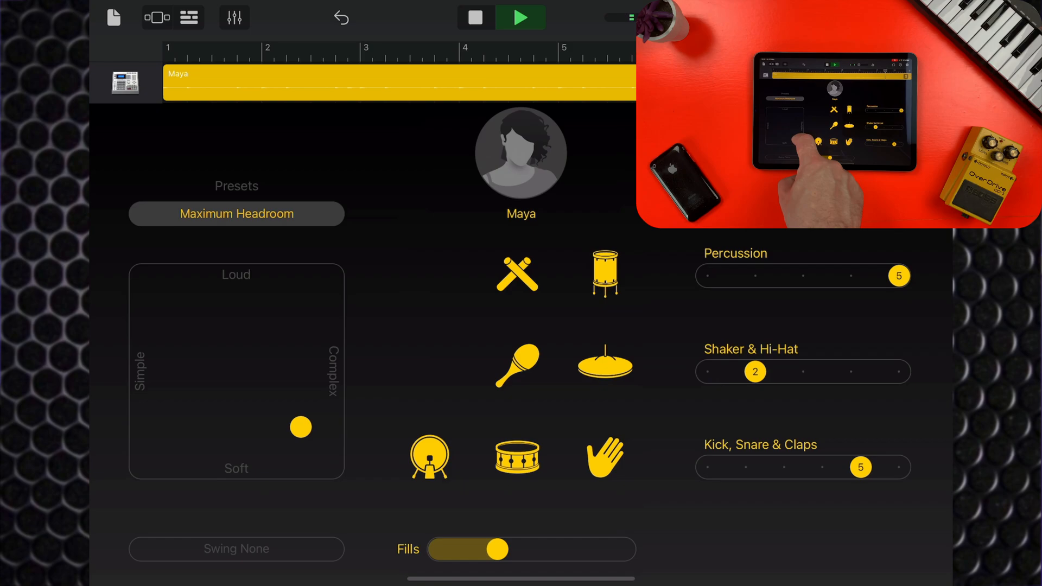
drag(299, 427, 205, 340)
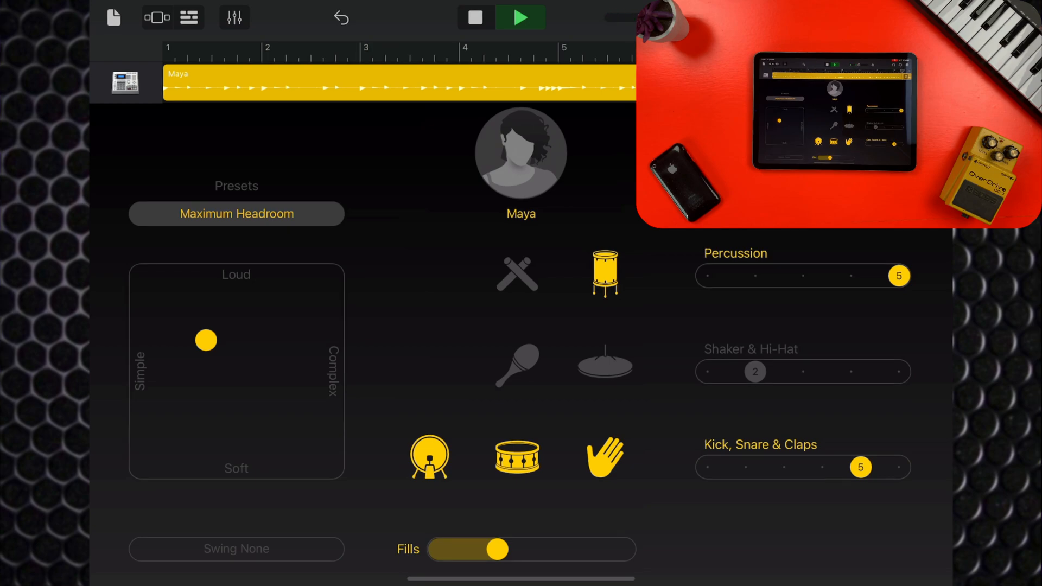
Step: Tap the kit piece icons to change which drums are playing
click(516, 365)
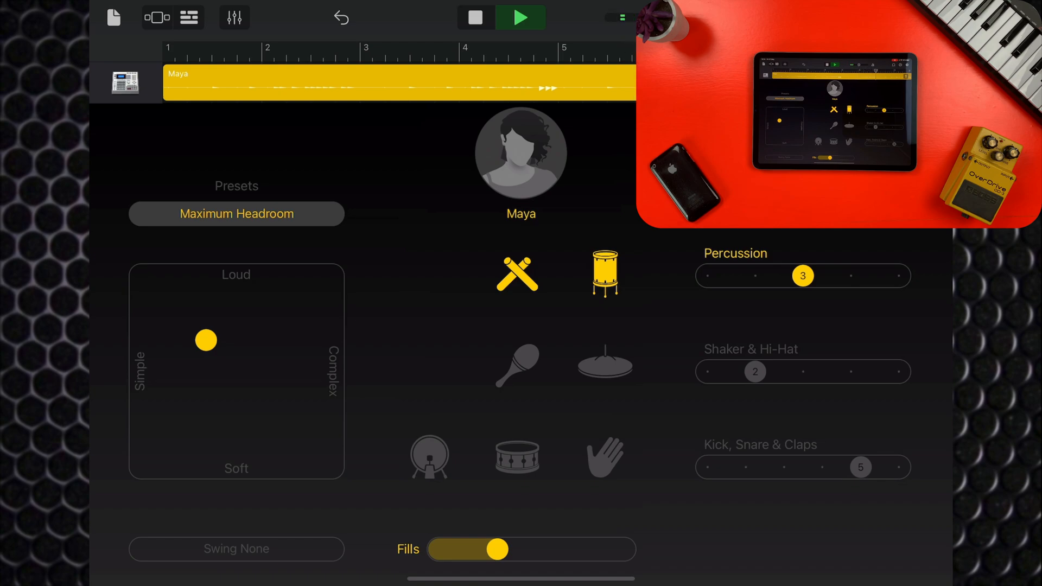
Step: Set Percussion and Shaker & Hi-Hat to 5, and Kick, Snare & Claps to 6
drag(802, 275, 897, 276)
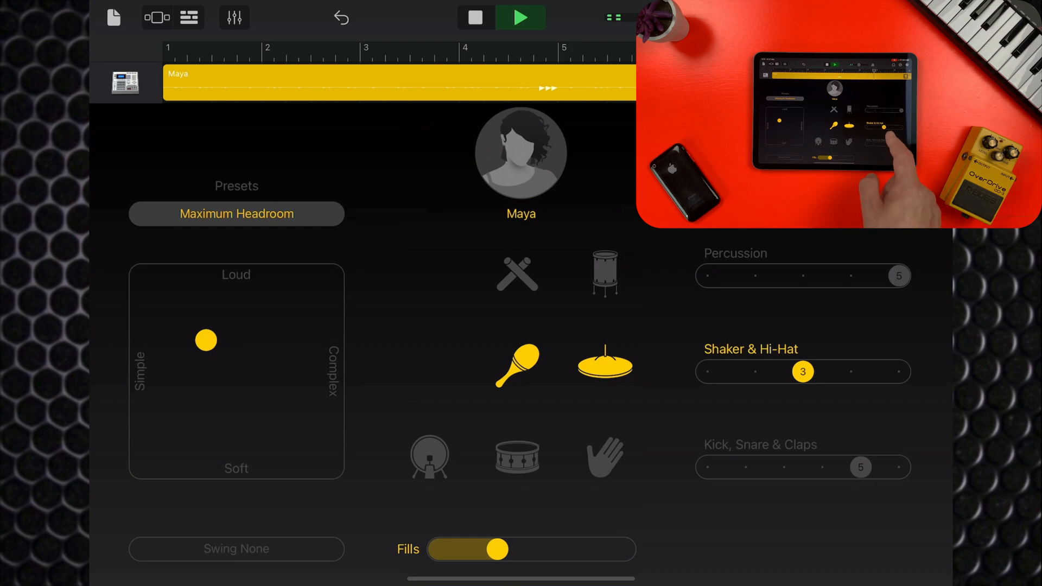
drag(802, 371, 899, 372)
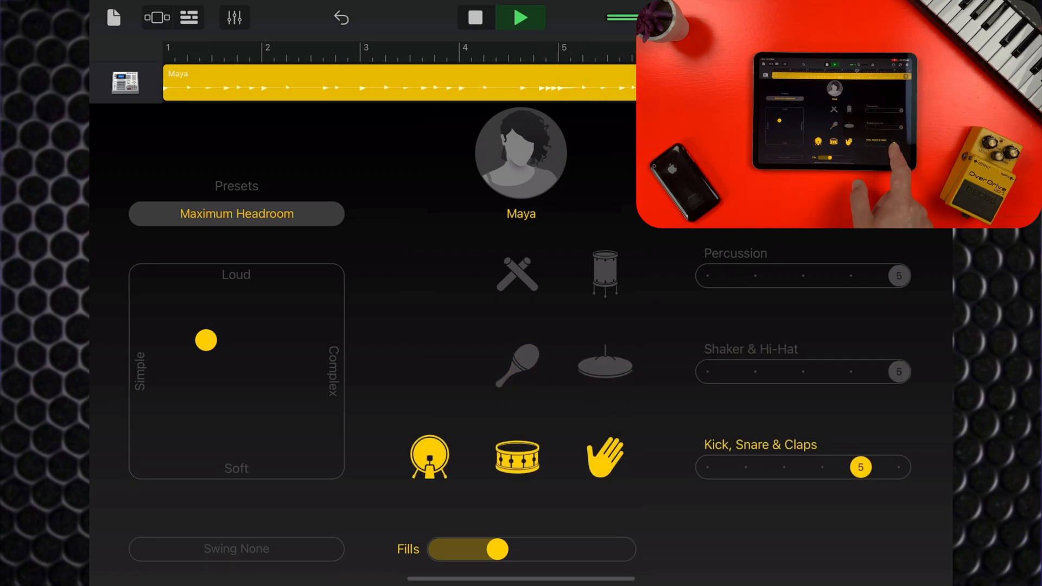
drag(859, 467, 707, 467)
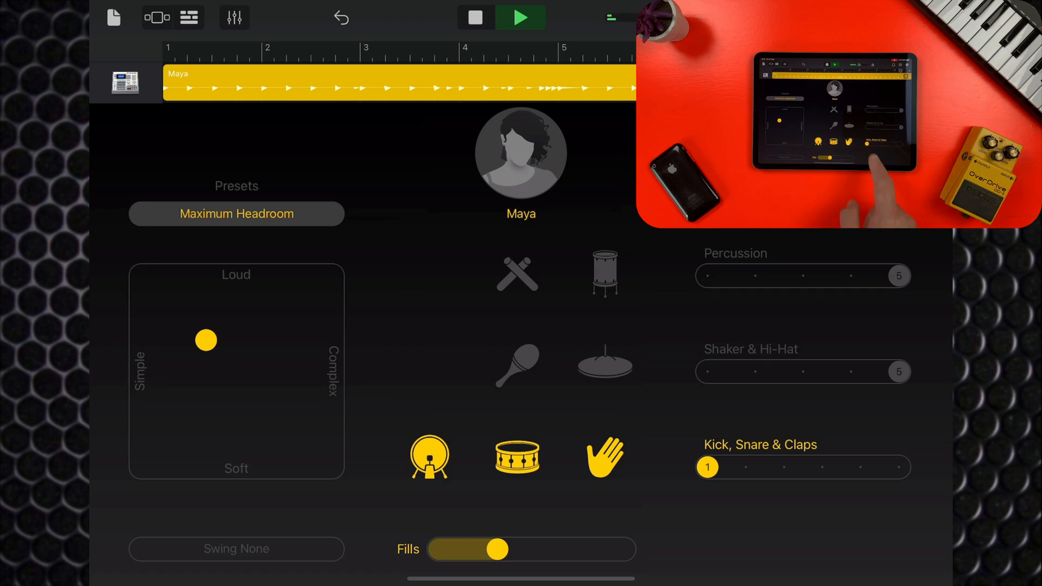
click(745, 466)
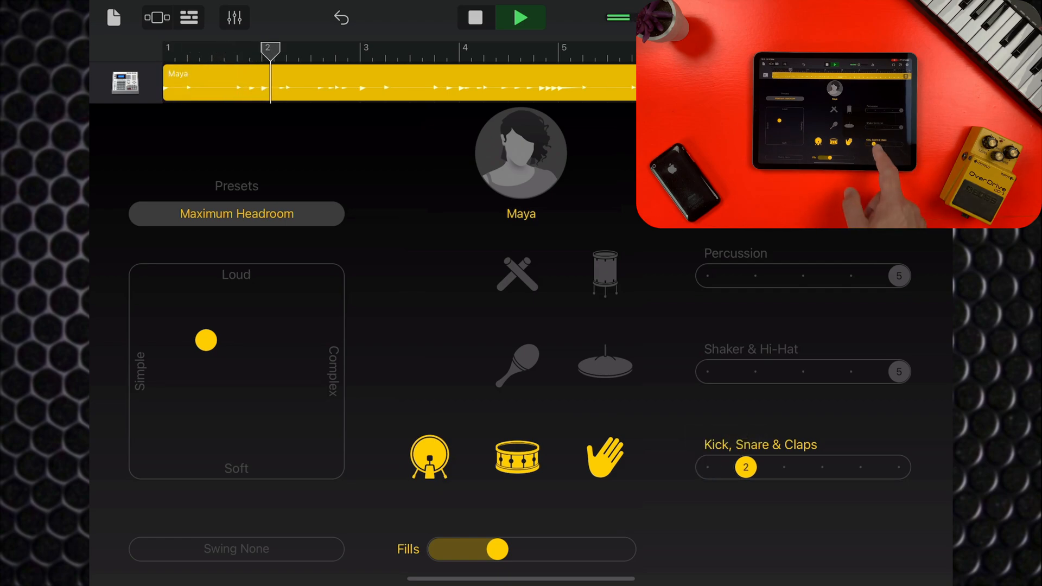
drag(746, 467, 898, 467)
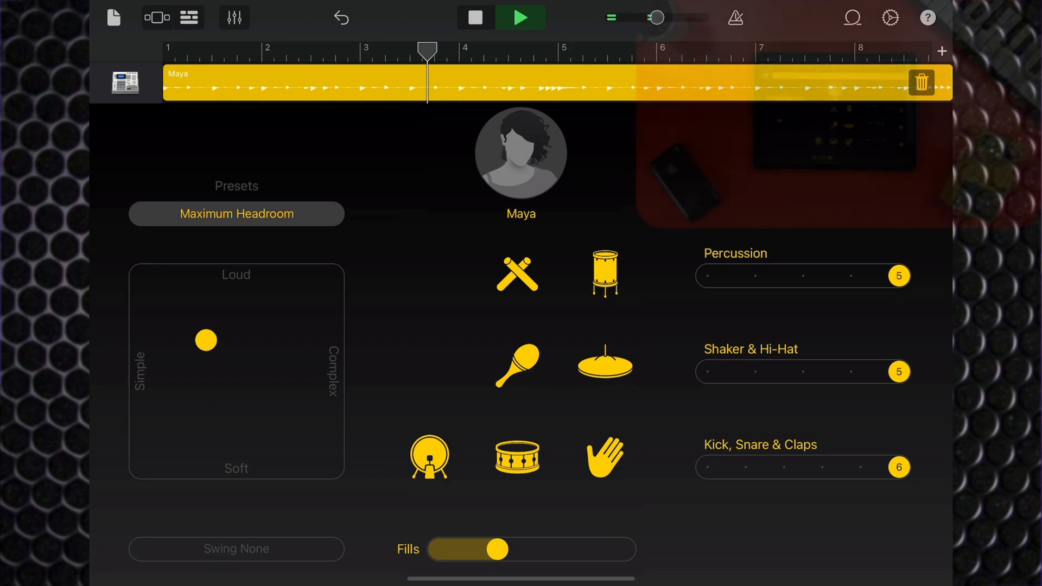
Step: Audition the 1/8 and 1/16 swing options, then settle on Swing None
click(236, 548)
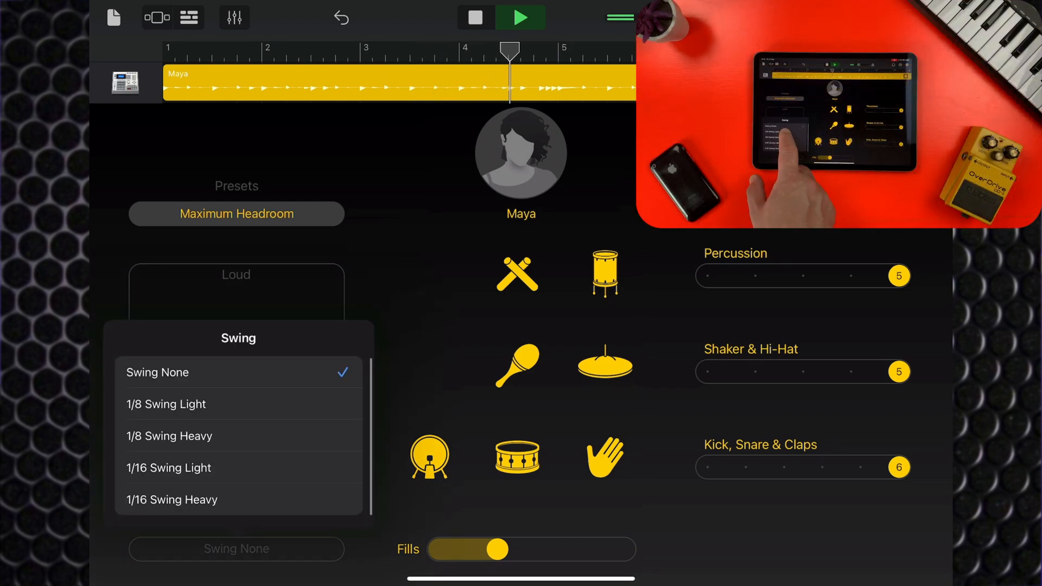
click(166, 404)
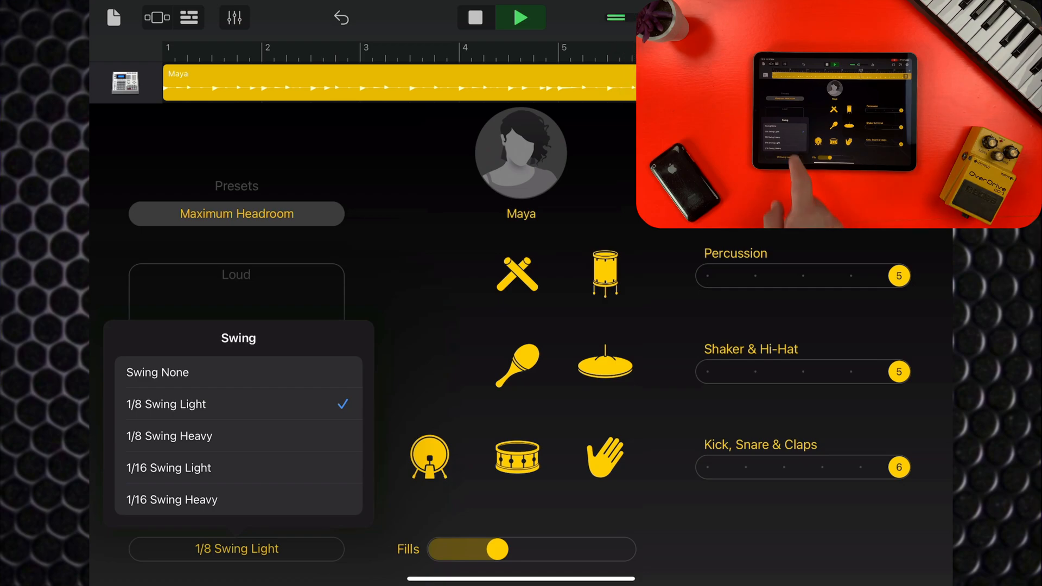
click(169, 436)
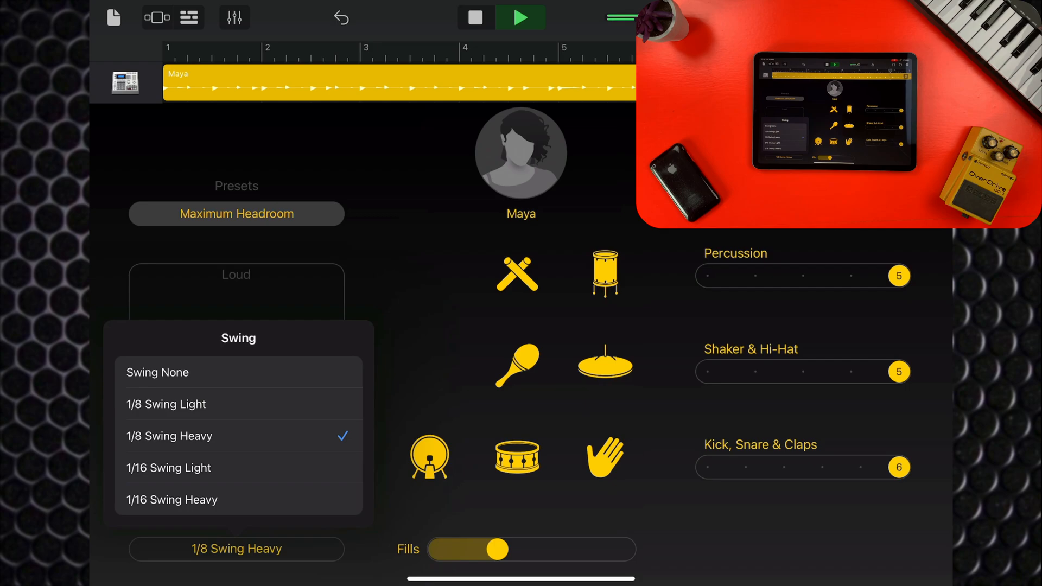
click(171, 500)
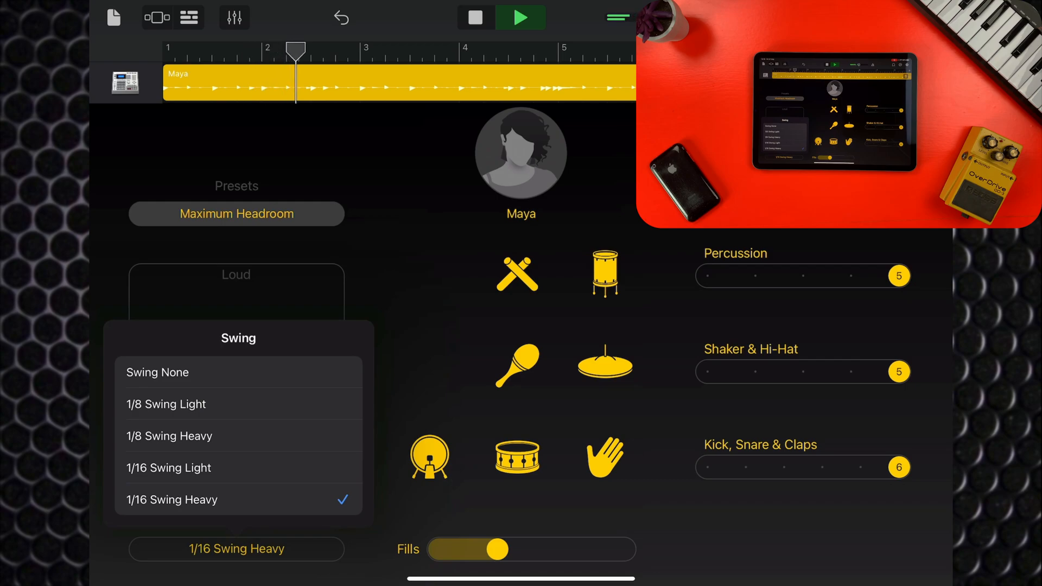
click(157, 372)
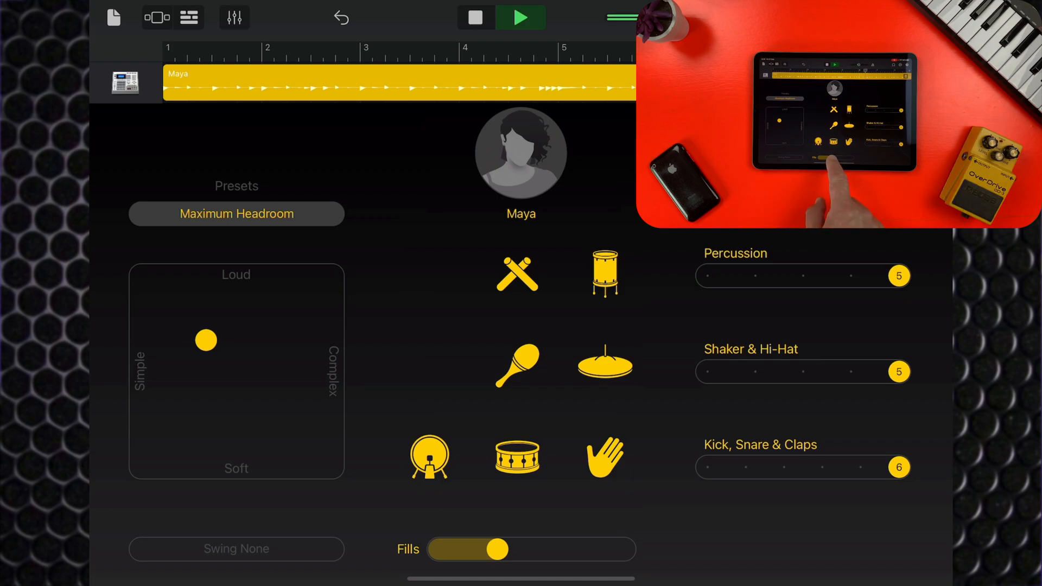
Step: Push Maya's Fills slider to maximum and return to the tracks view
drag(497, 549, 623, 549)
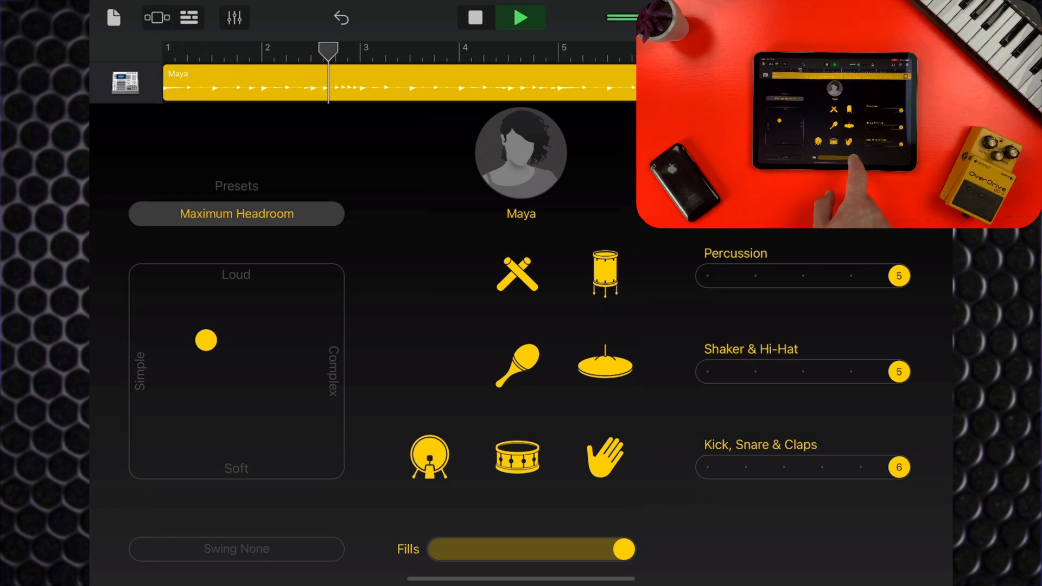
drag(621, 549, 438, 549)
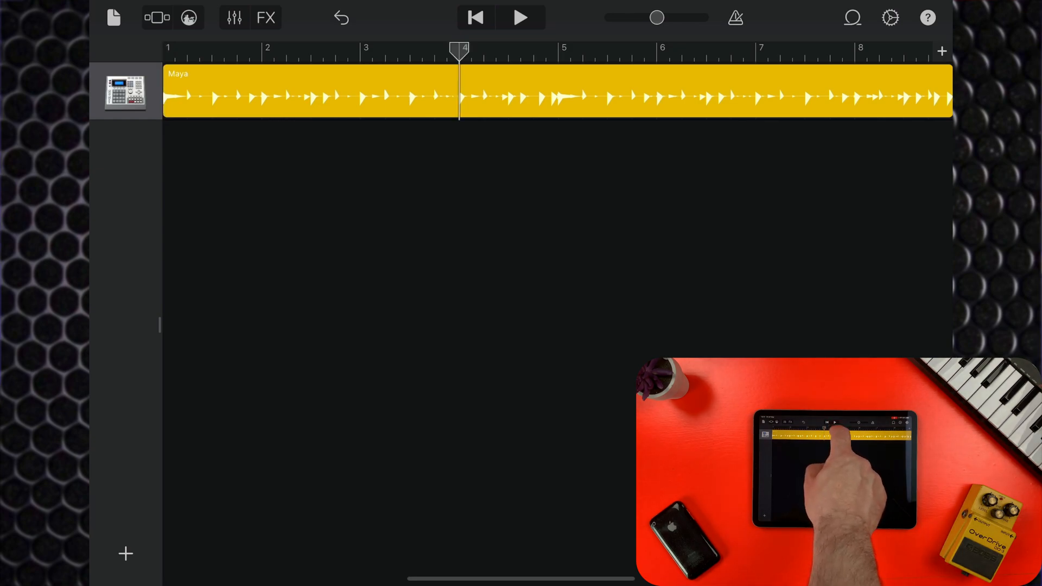
Step: Split the Maya region at the playhead and bring up Anders' Heavy Hand settings
click(558, 93)
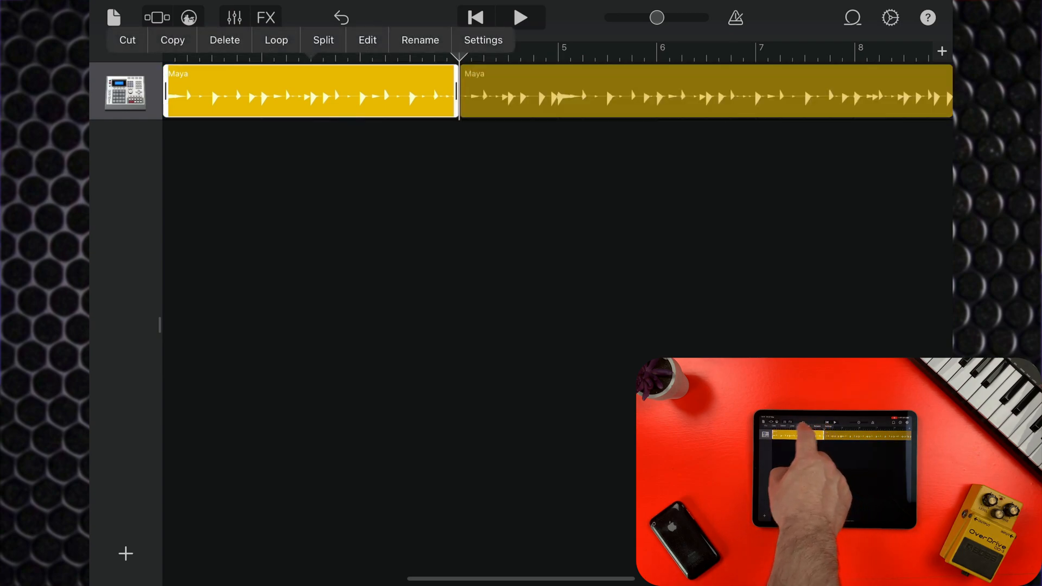
click(224, 40)
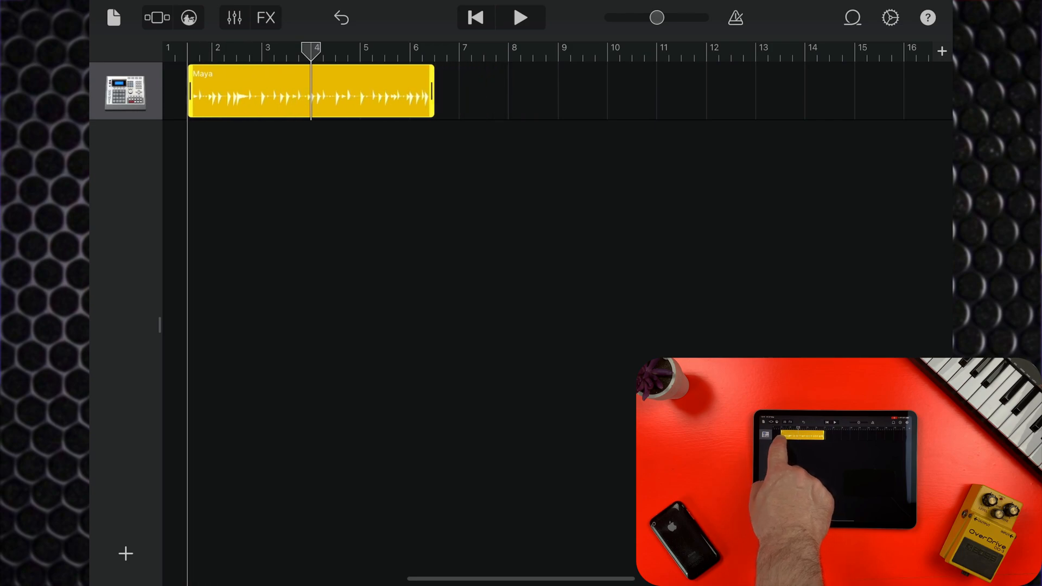
drag(309, 93, 266, 93)
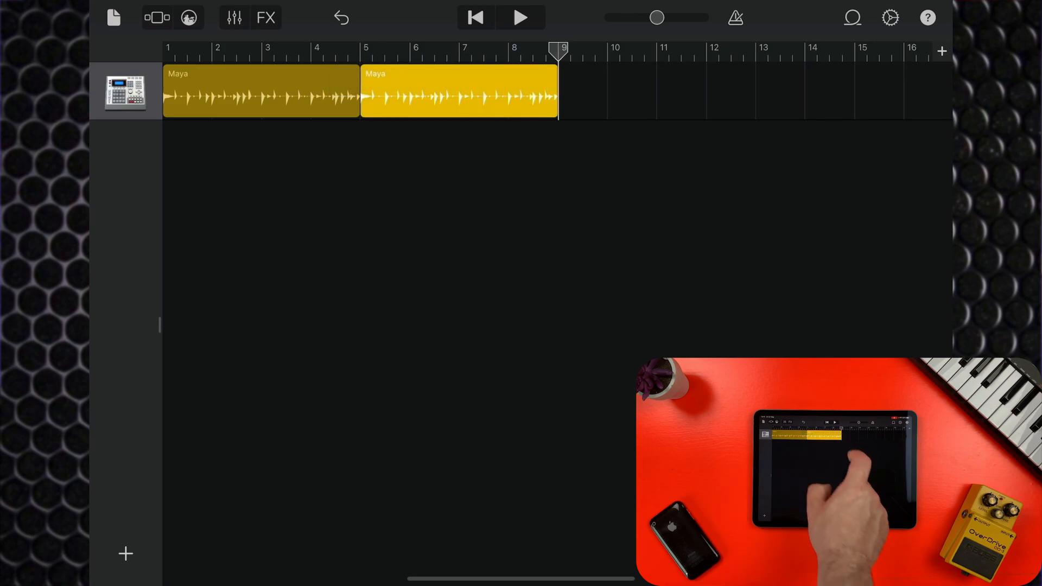
drag(556, 93, 668, 93)
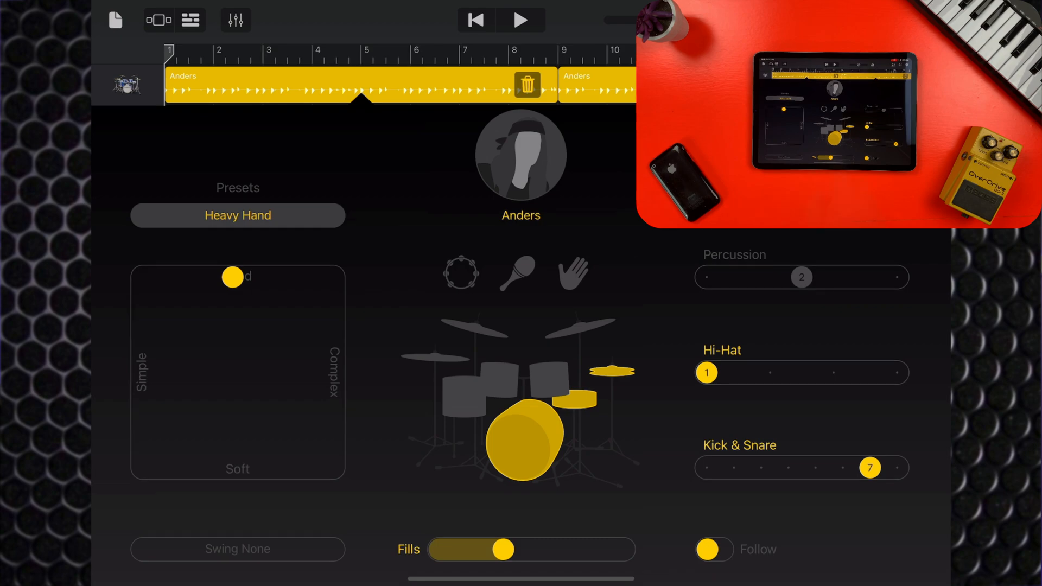
Step: Max Anders' fills, play them back, then split off a one-bar region at bar 8
drag(512, 550, 622, 550)
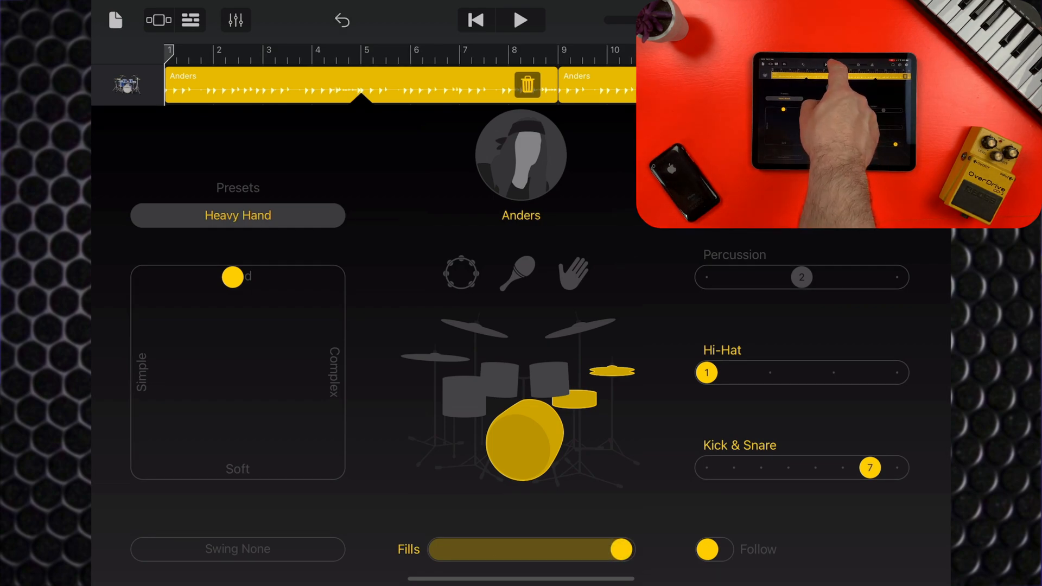
click(521, 20)
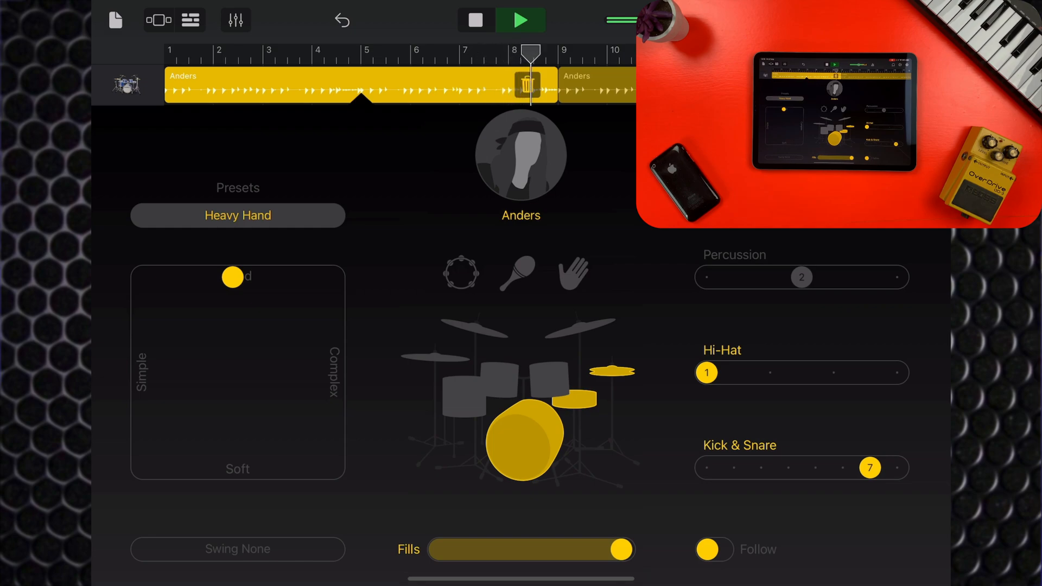
click(474, 20)
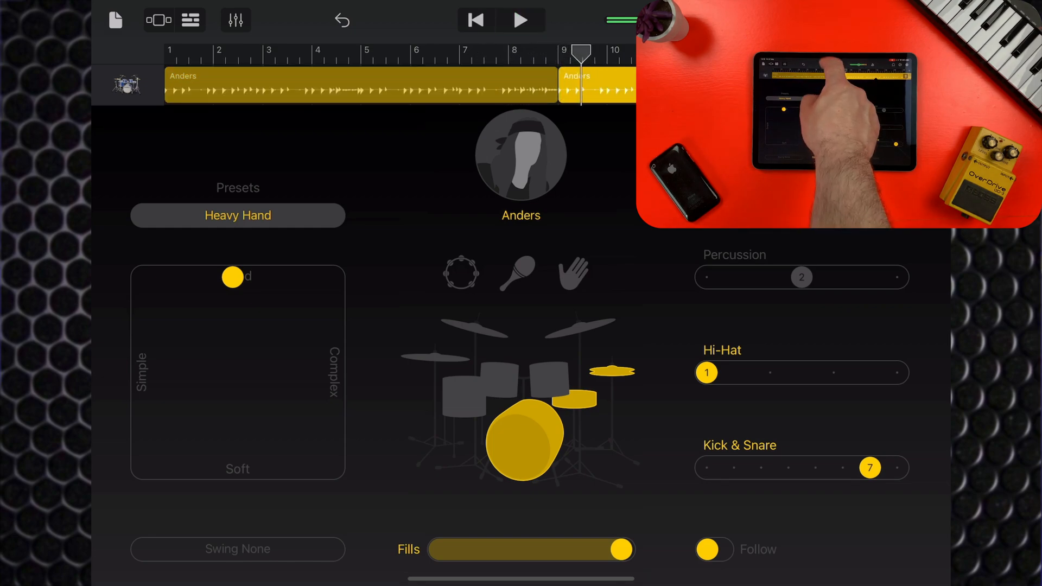
click(358, 89)
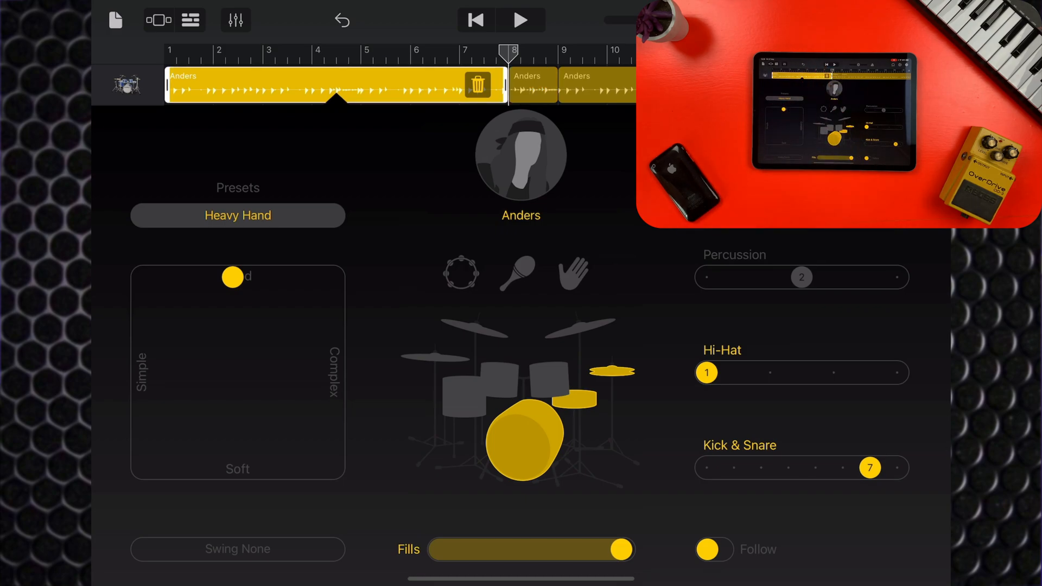
Step: Compare fill levels across regions during playback, leaving bars 1–9 with fills at minimum
drag(618, 549, 452, 548)
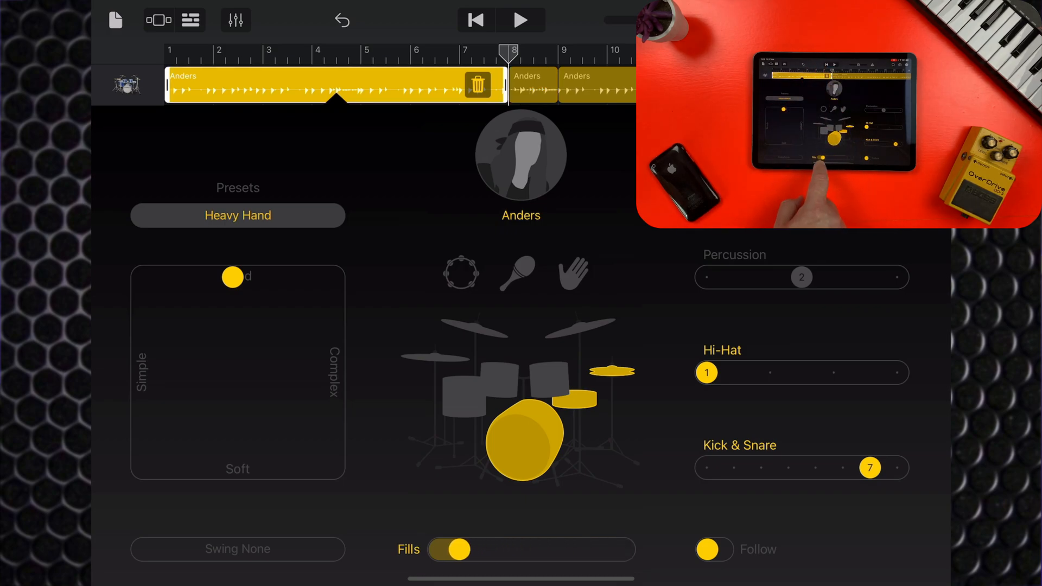
click(450, 548)
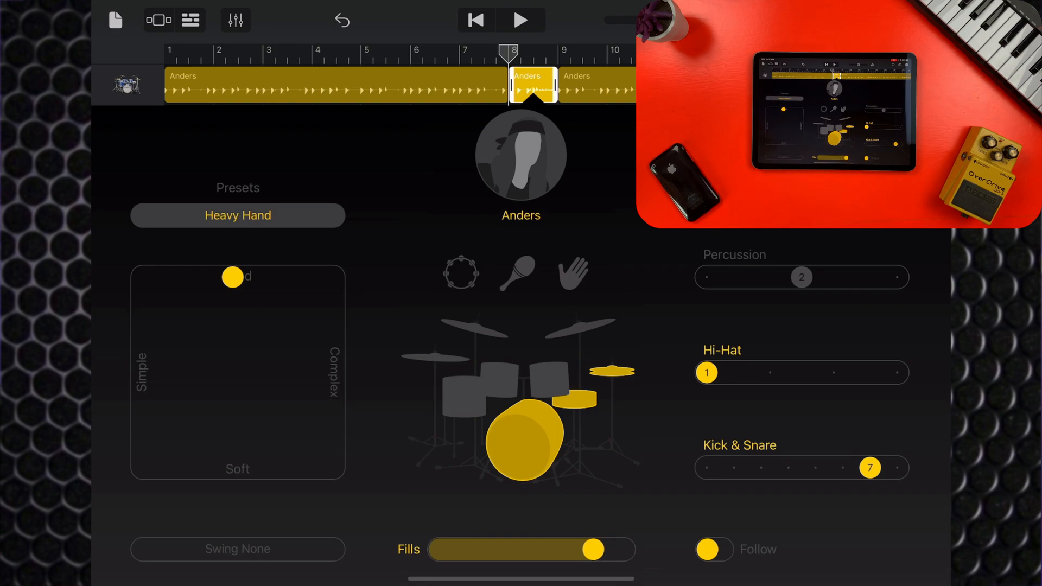
click(521, 20)
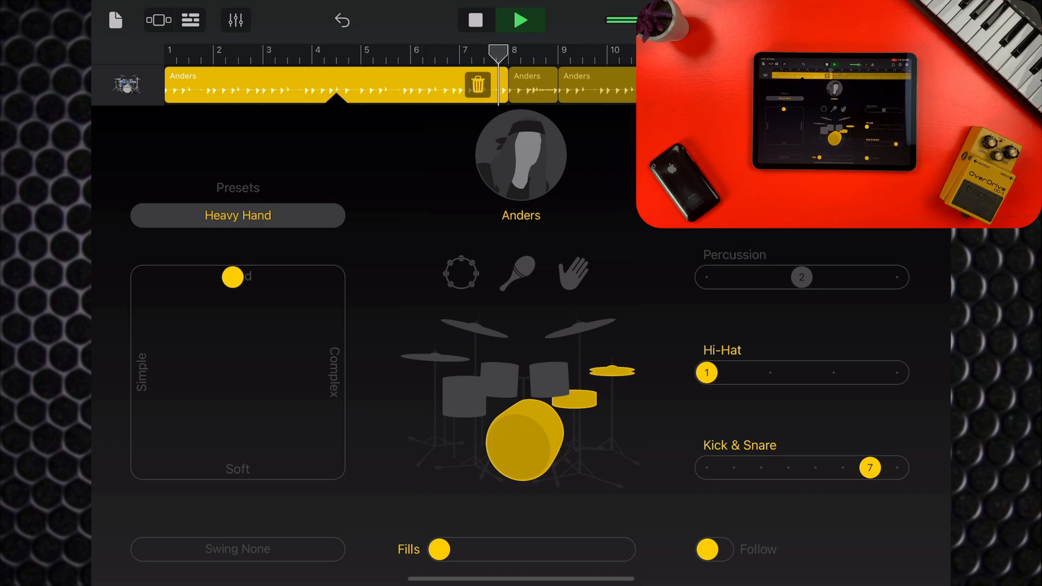
drag(439, 548, 595, 549)
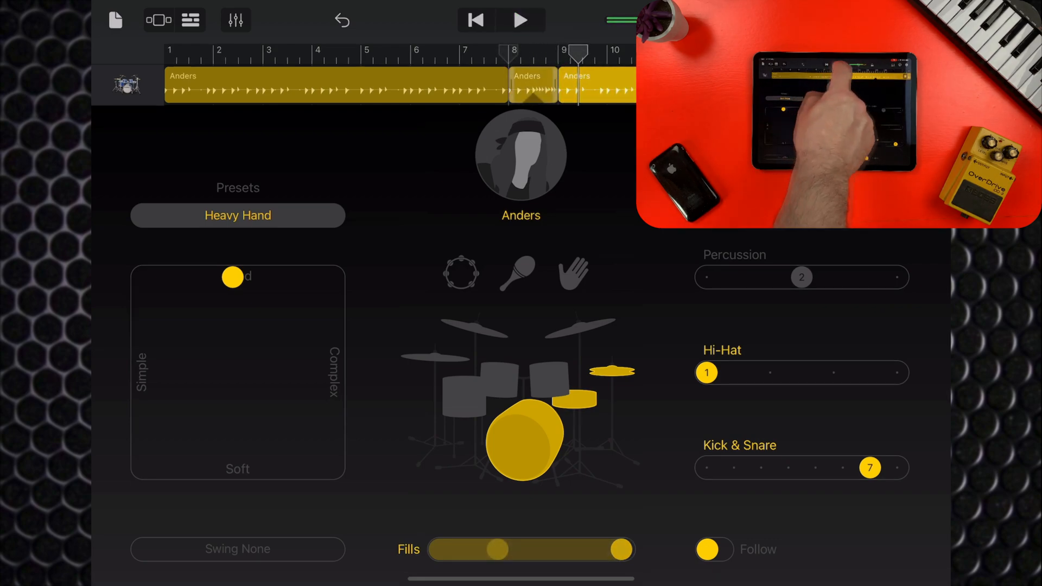
click(521, 20)
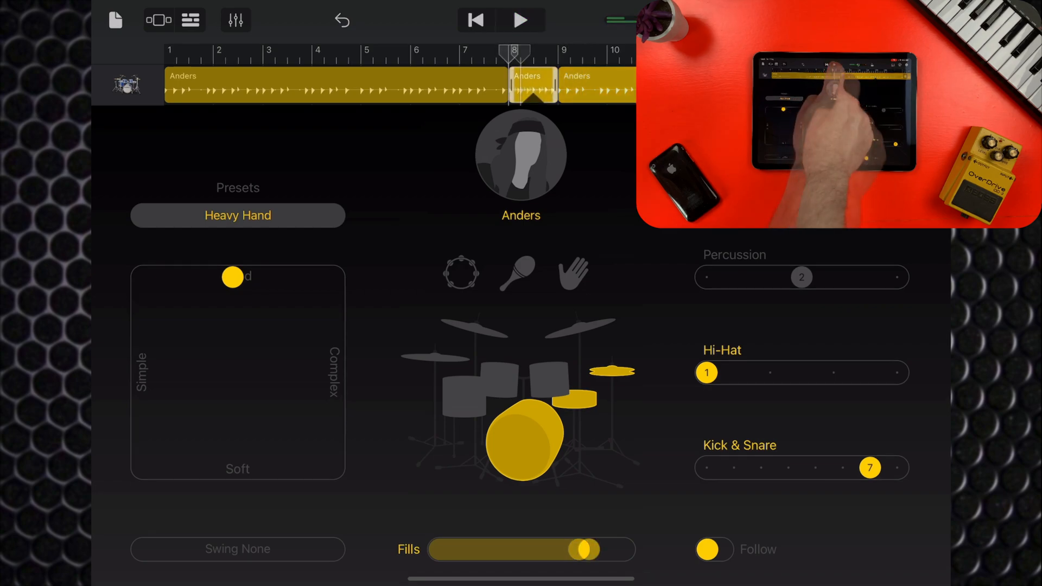
click(521, 20)
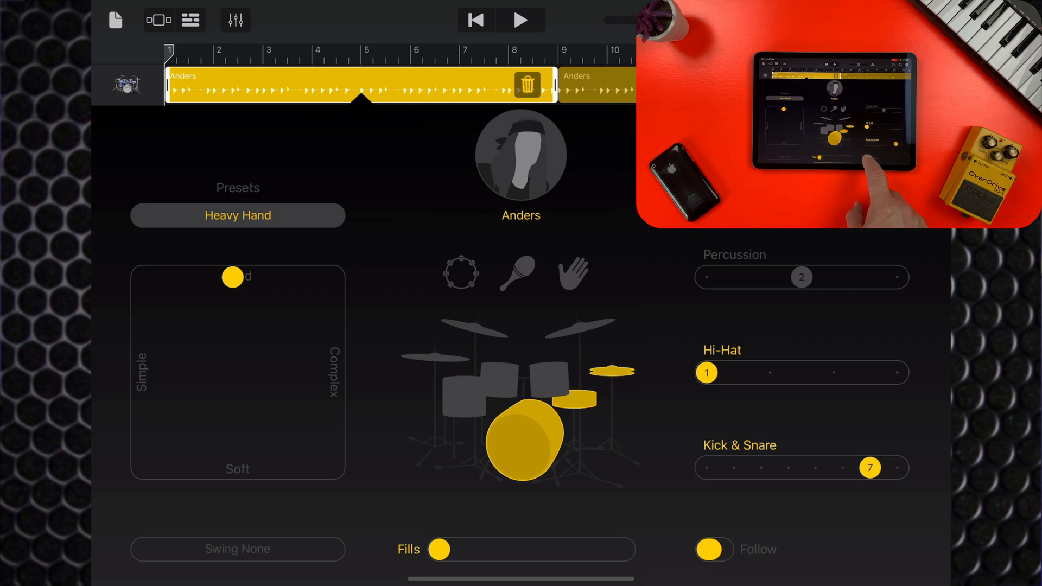
Step: Enable Follow, make Kick & Snare follow the Picked track, and play the beat
click(711, 548)
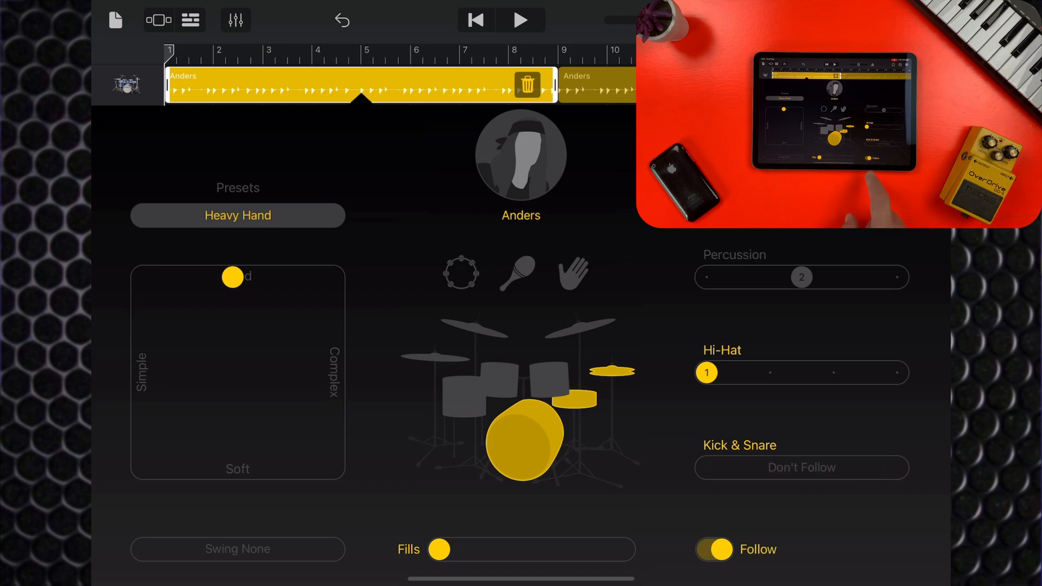
click(801, 467)
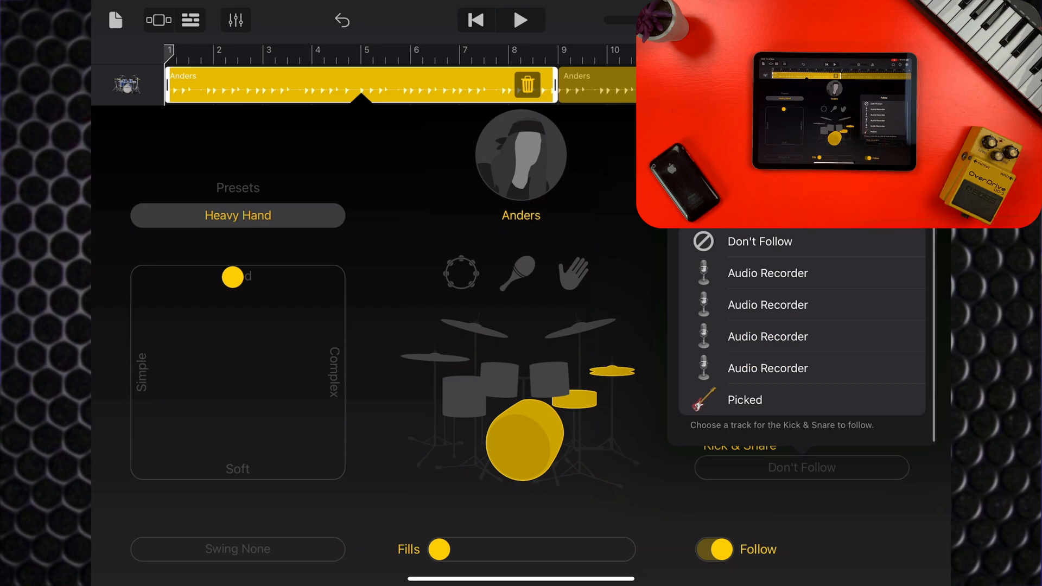
click(767, 273)
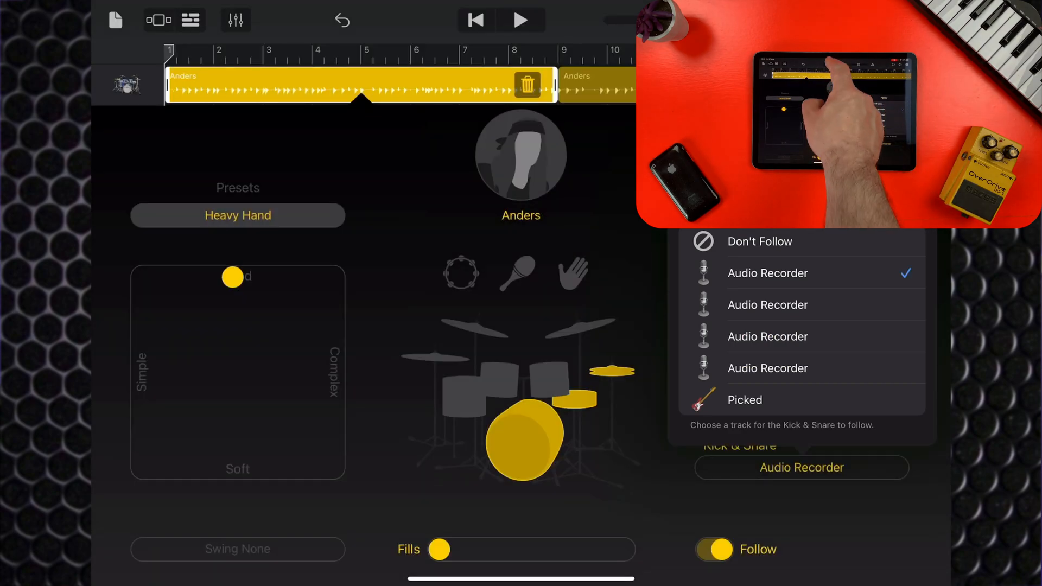
click(520, 20)
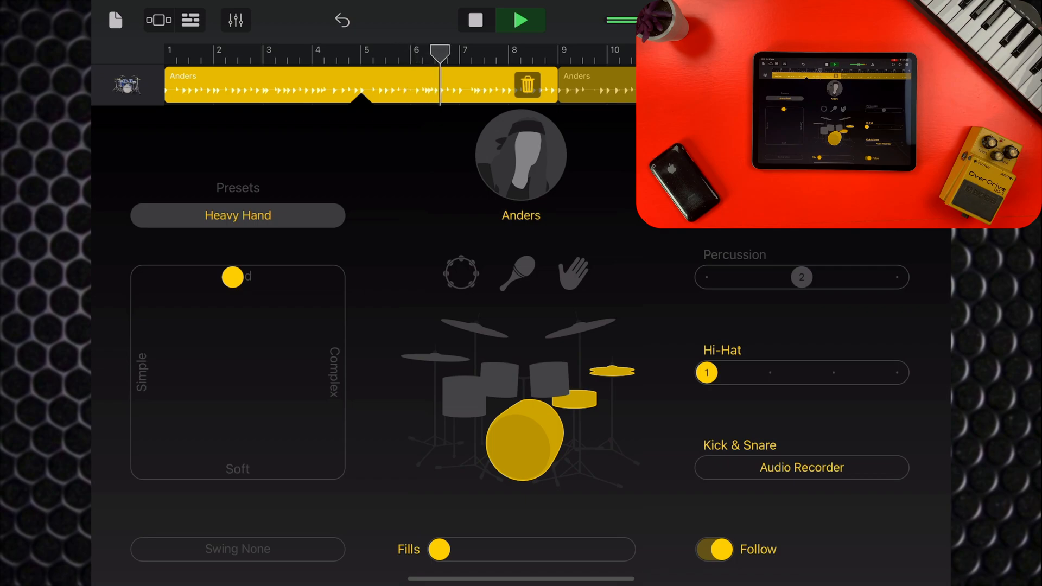
click(801, 467)
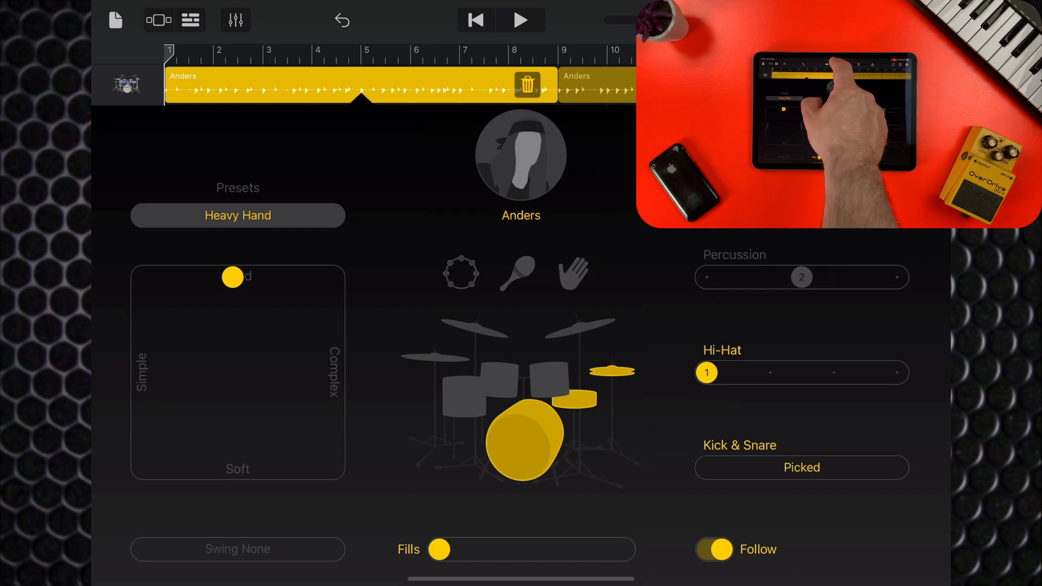
click(521, 20)
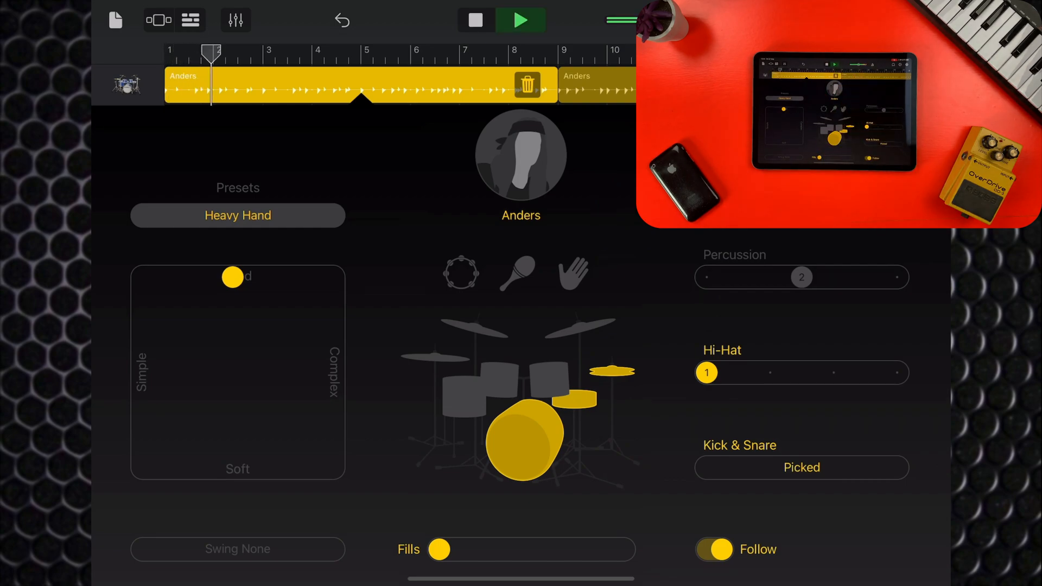